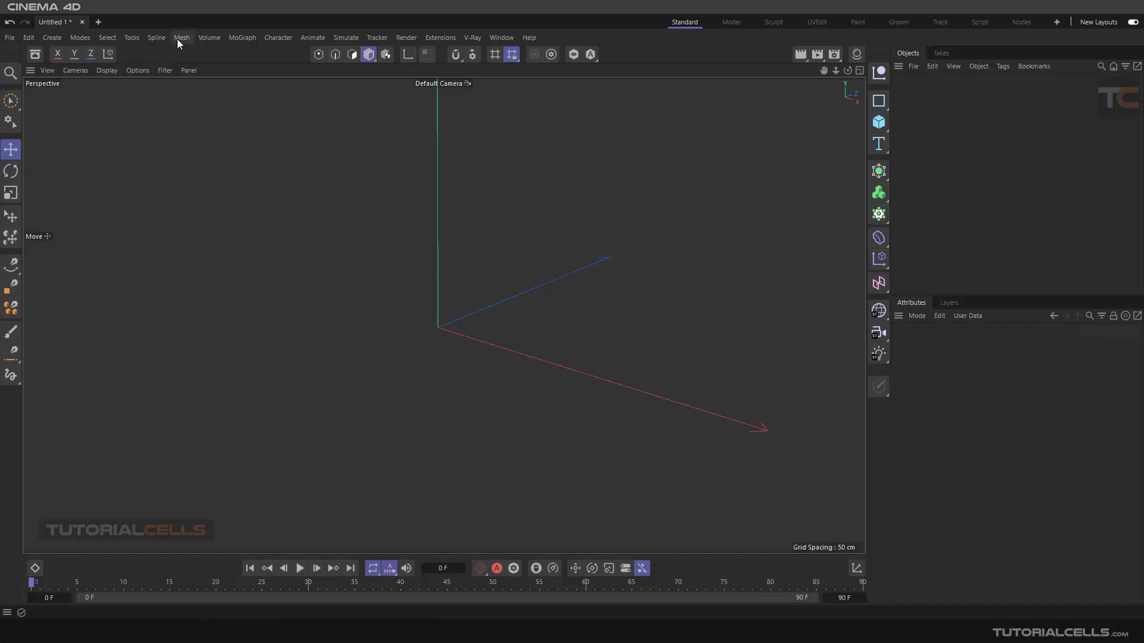
mouse_move(452, 277)
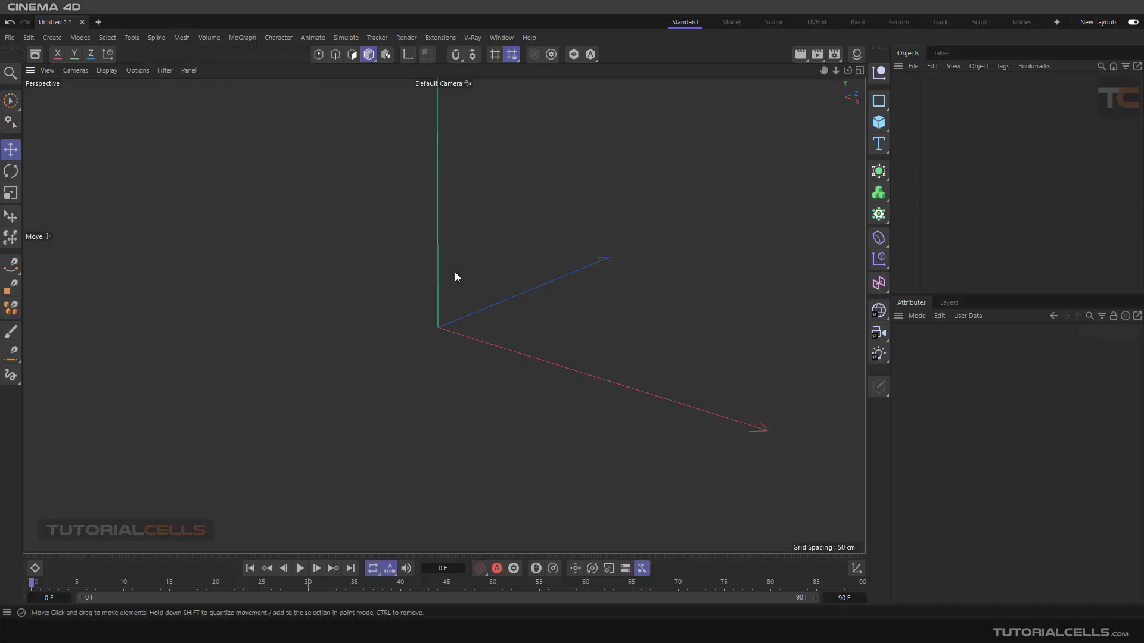
Step: Enable Check Mesh on the Mesh Checking tab of the Modeling Settings popup
left_click(471, 54)
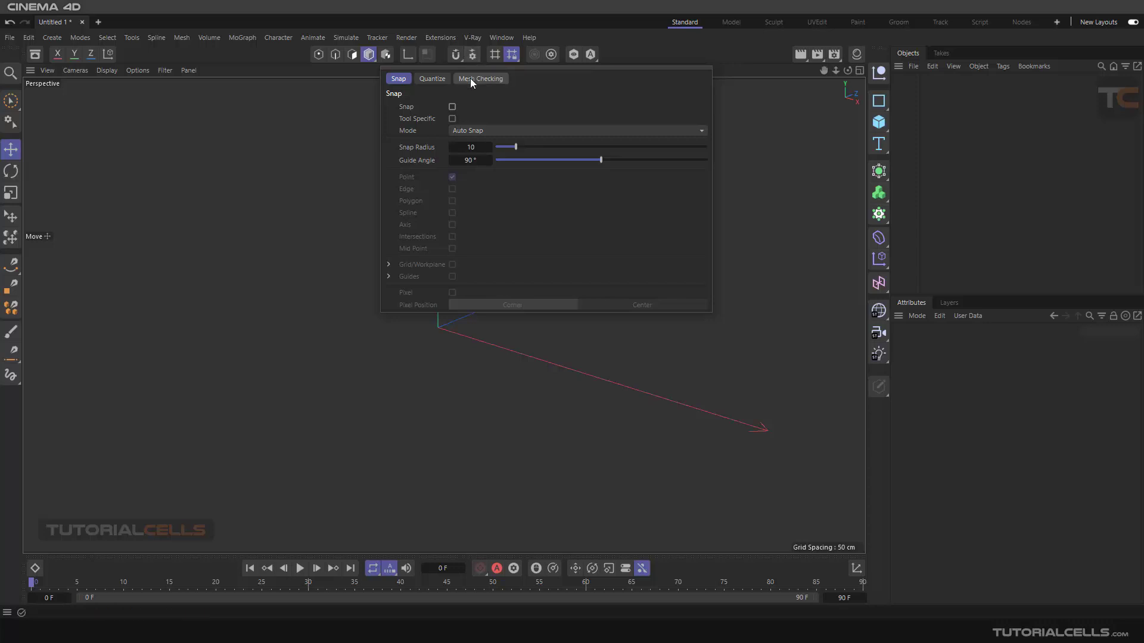
left_click(480, 78)
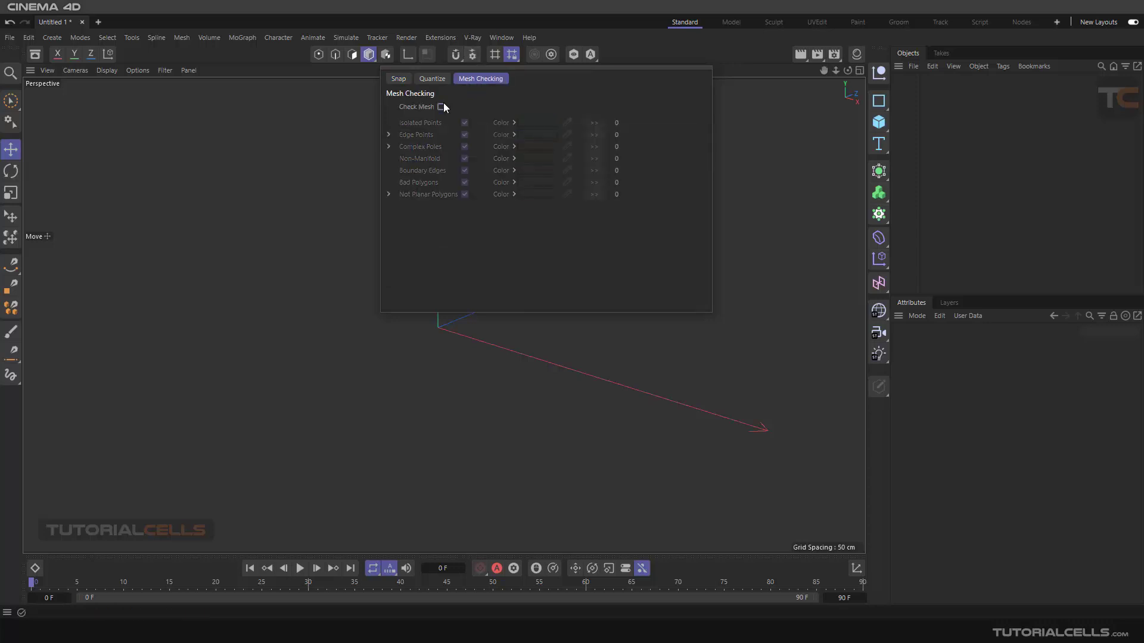
left_click(439, 107)
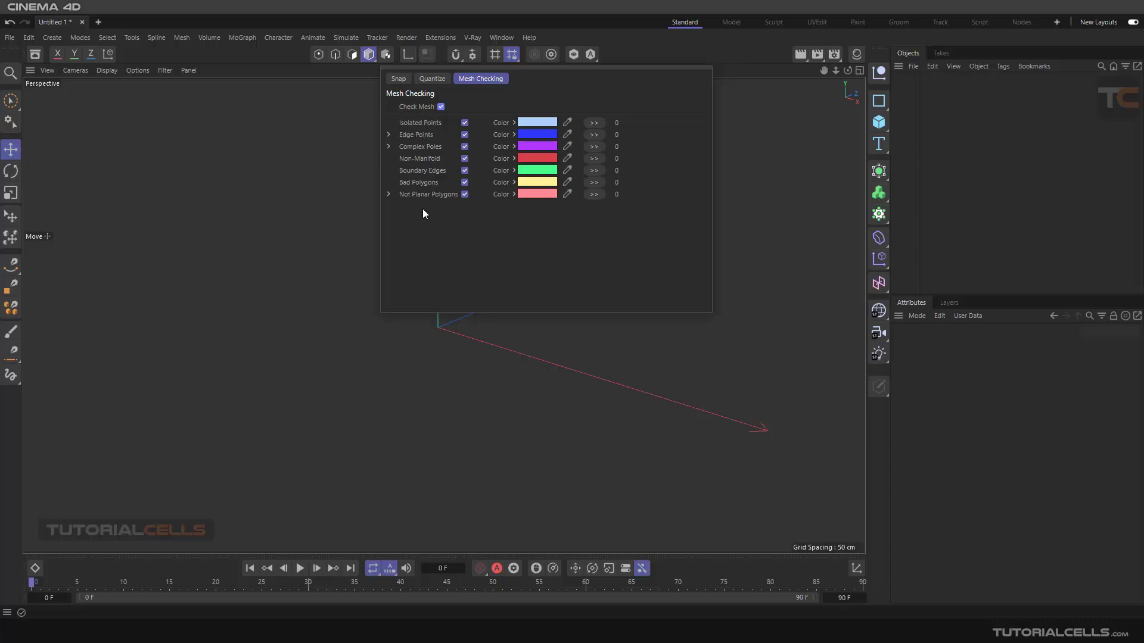
mouse_move(476, 367)
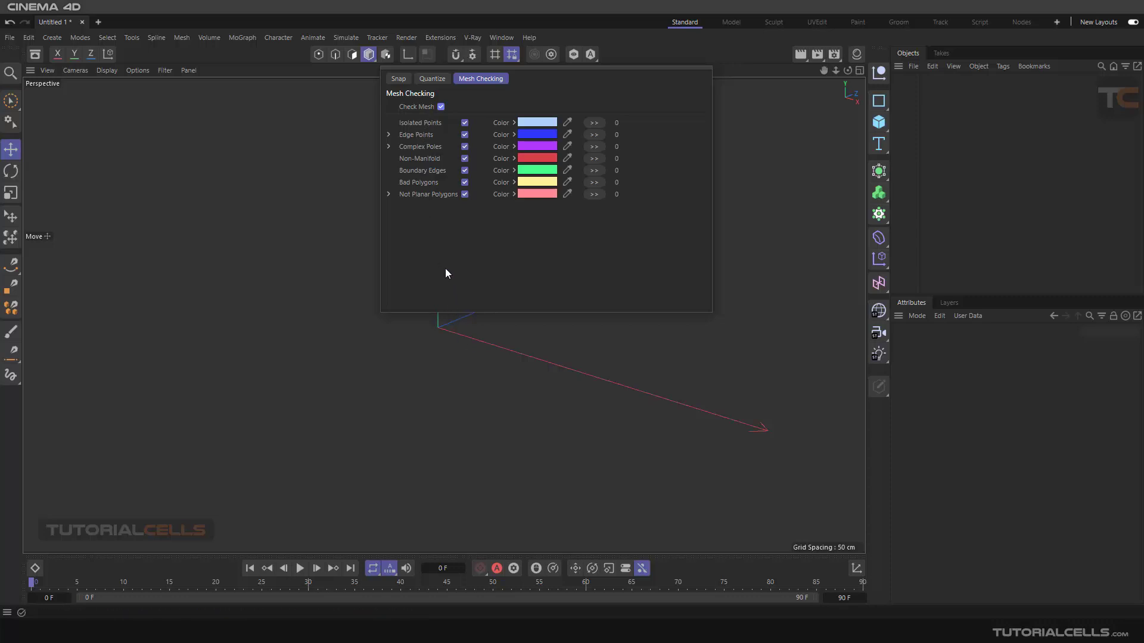
mouse_move(420, 131)
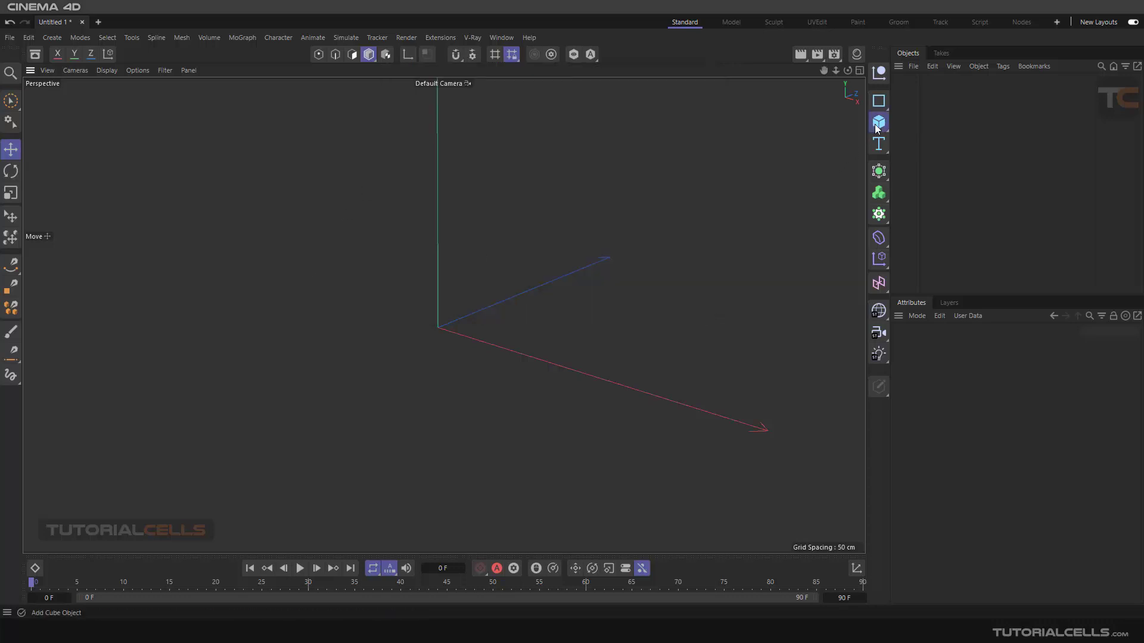
Step: Add a 100 cm, 16-segment sphere, then view Modeling and Object settings in Attributes
left_click(878, 122)
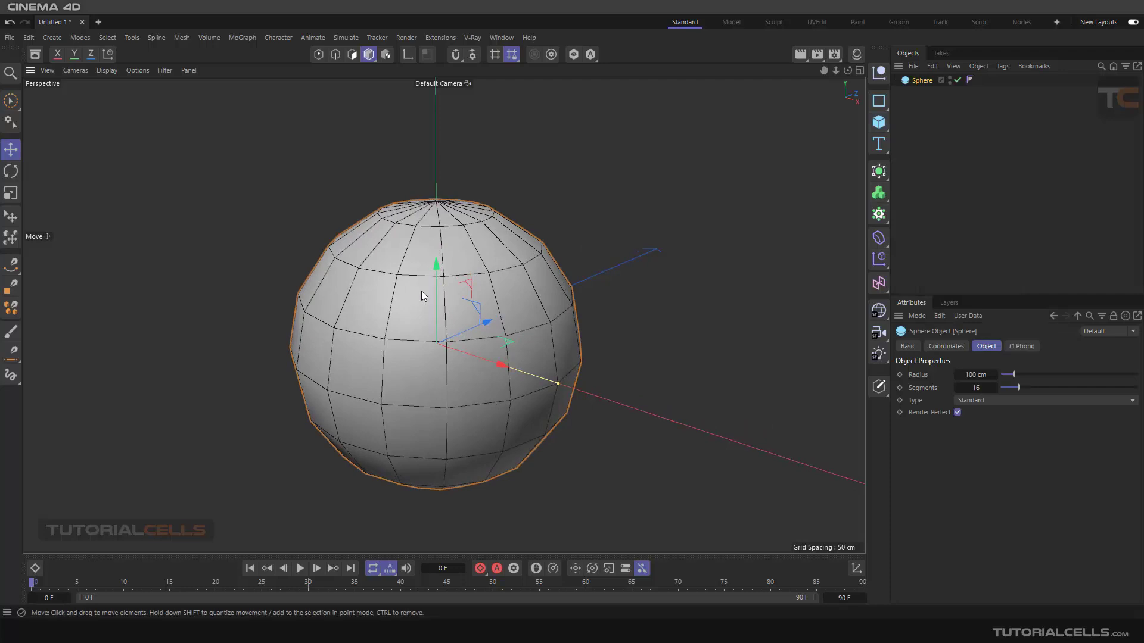
mouse_move(431, 293)
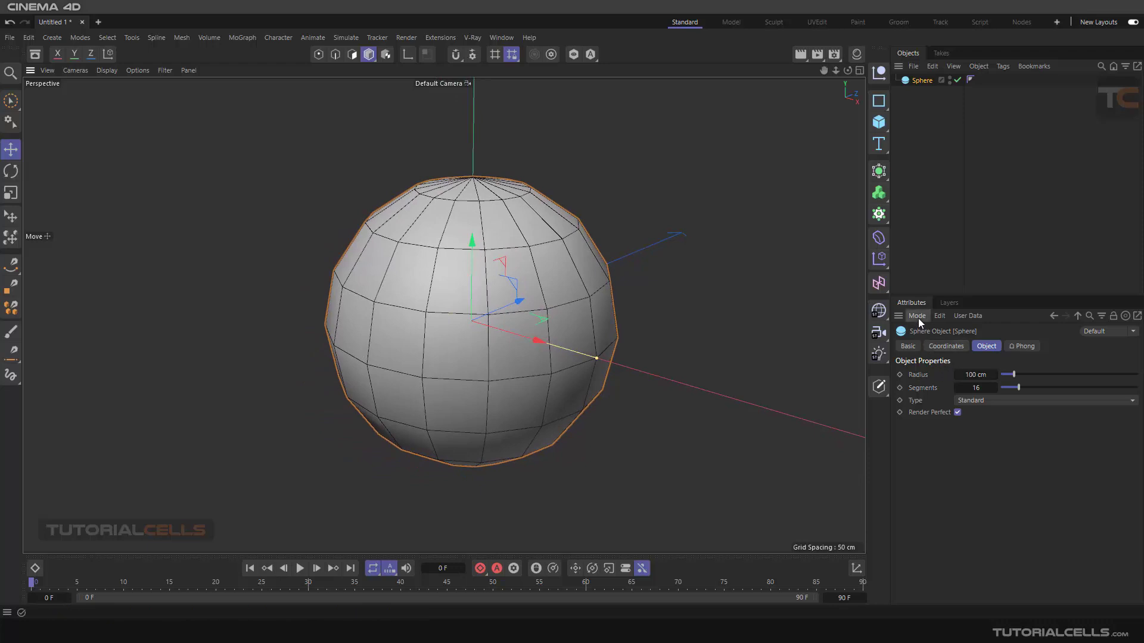
left_click(917, 316)
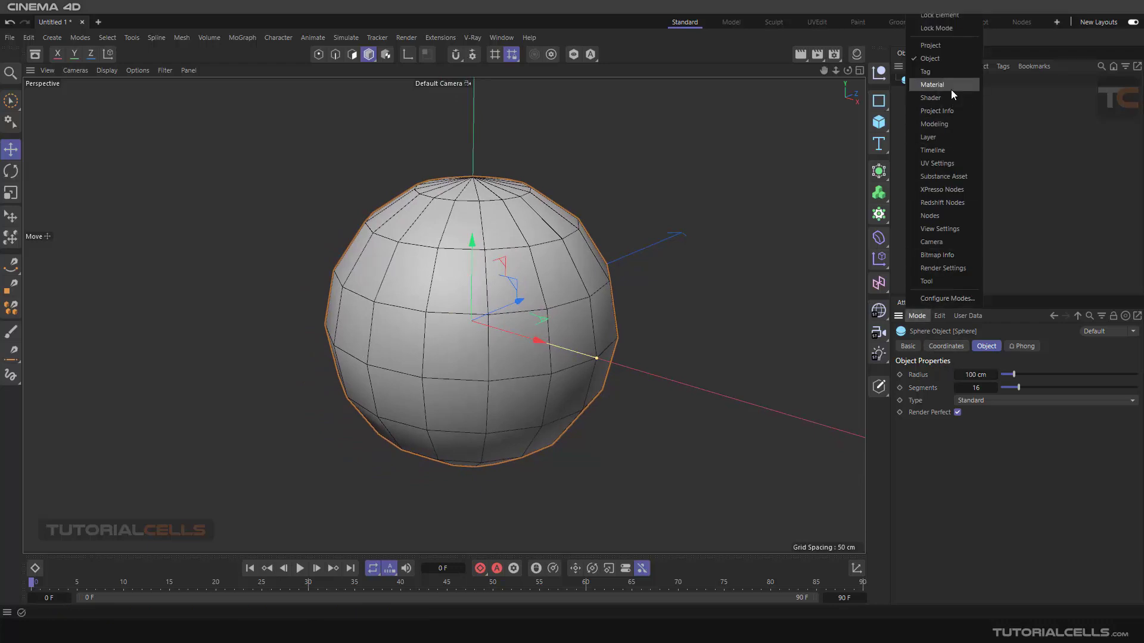
mouse_move(947, 46)
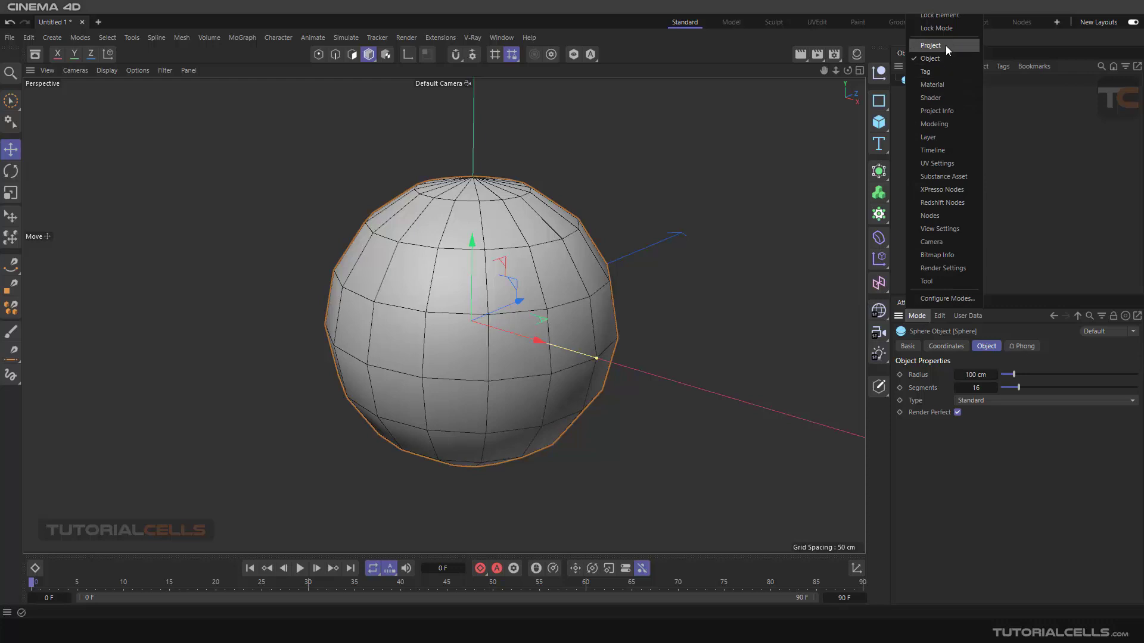
left_click(930, 45)
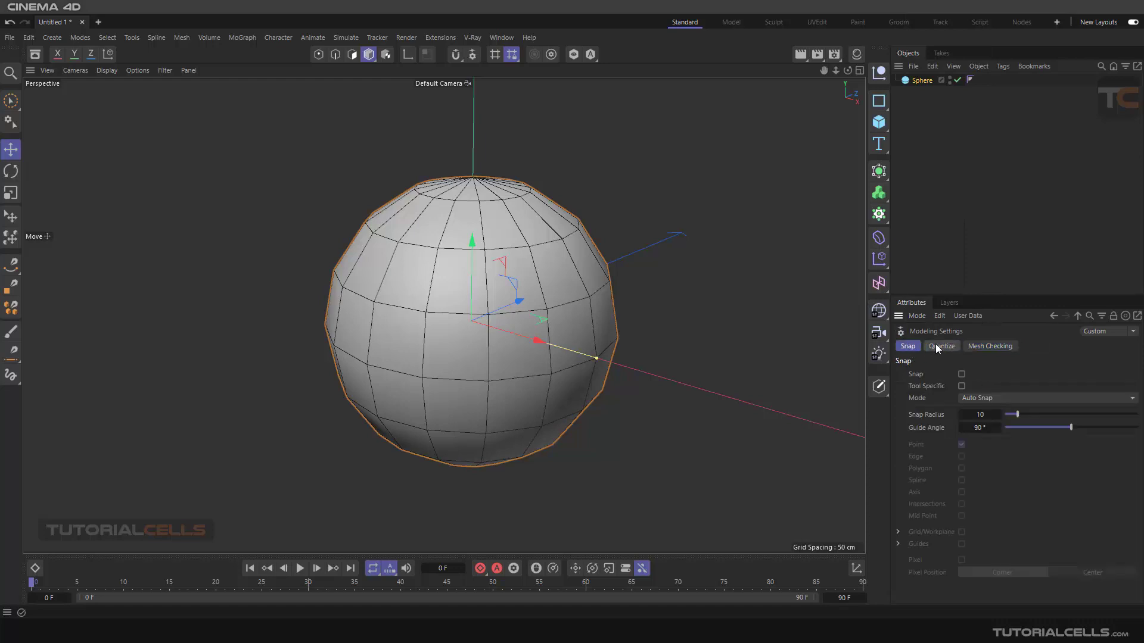
left_click(917, 315)
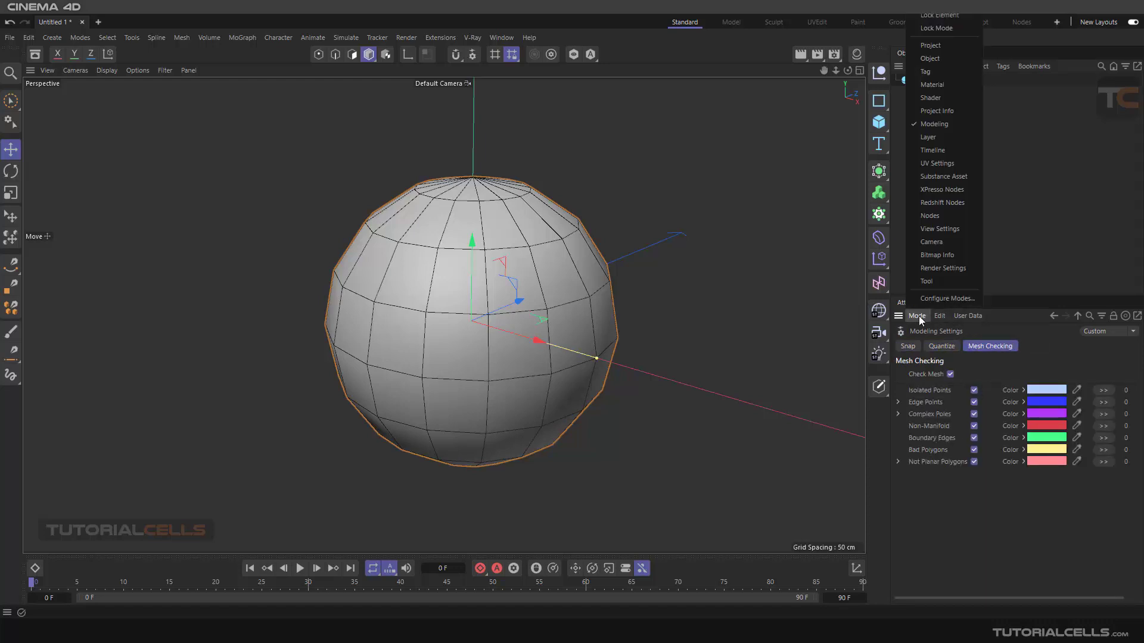
mouse_move(938, 58)
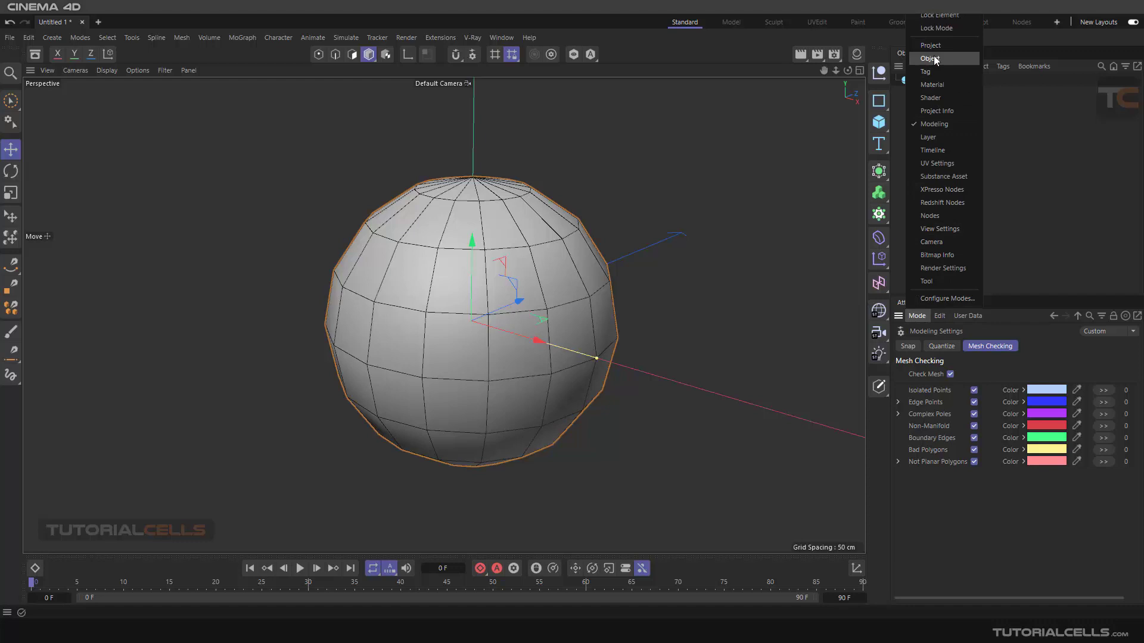
left_click(931, 58)
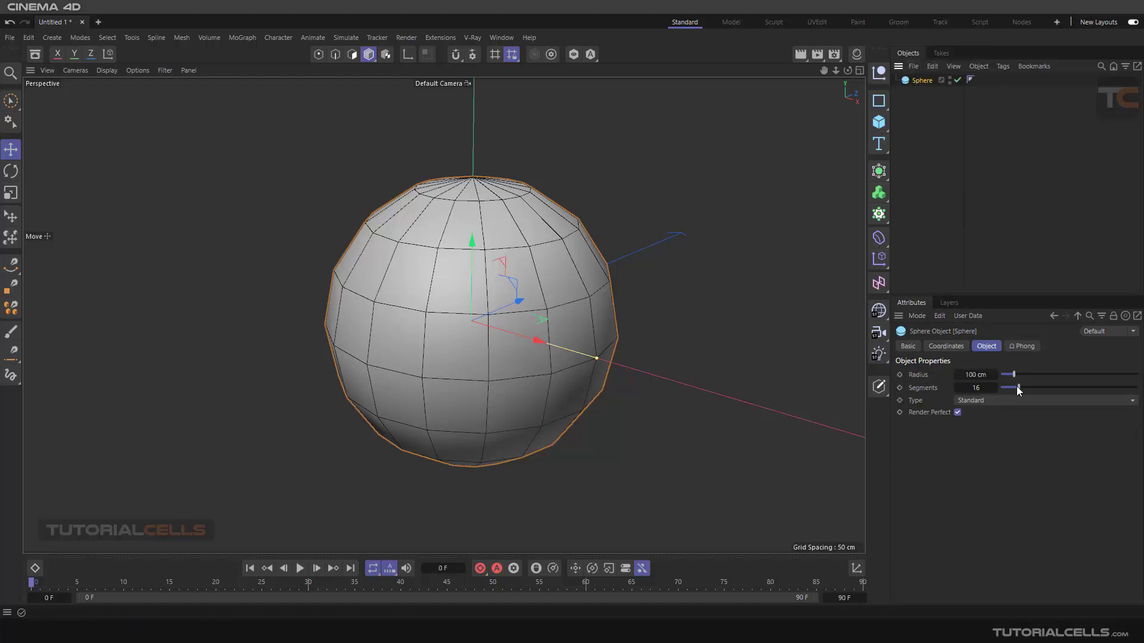
Step: Drag the sphere's Segments value higher for a denser mesh
left_click_drag(1017, 387, 1036, 387)
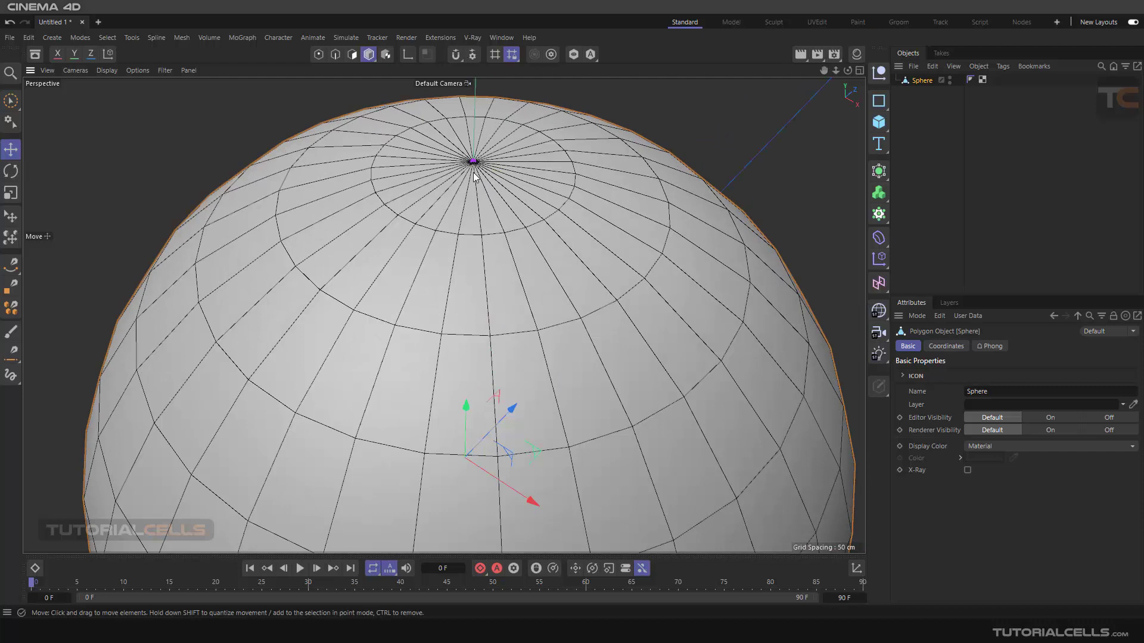
mouse_move(396, 84)
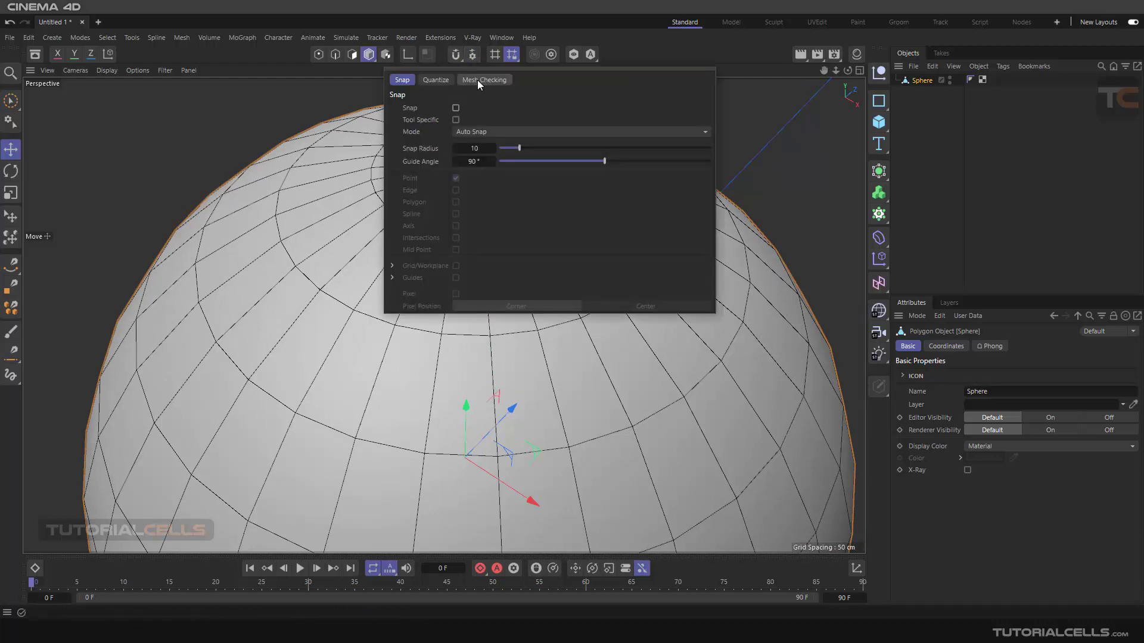
Step: Show mesh checking results with two complex poles and open the Attributes mode list
left_click(484, 79)
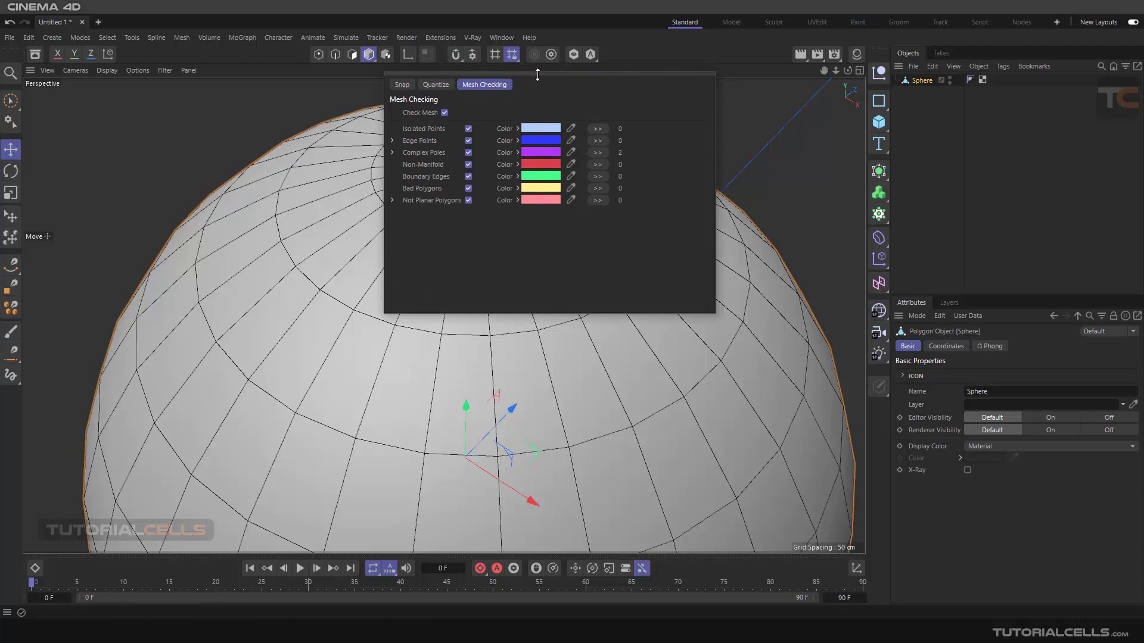
left_click(917, 316)
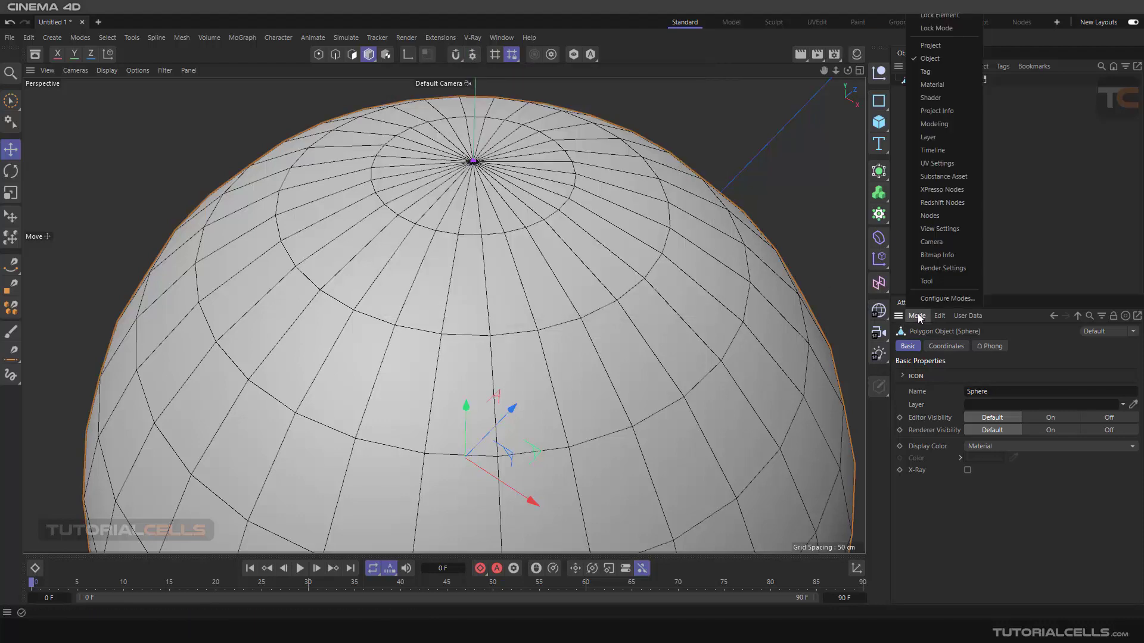
mouse_move(950, 250)
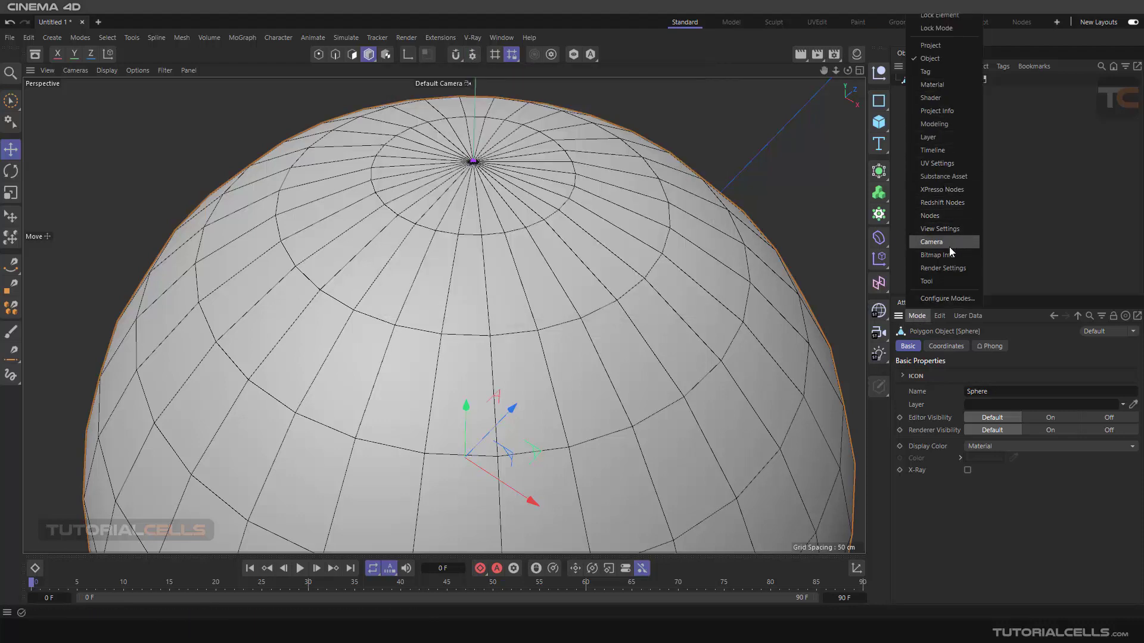
mouse_move(942, 147)
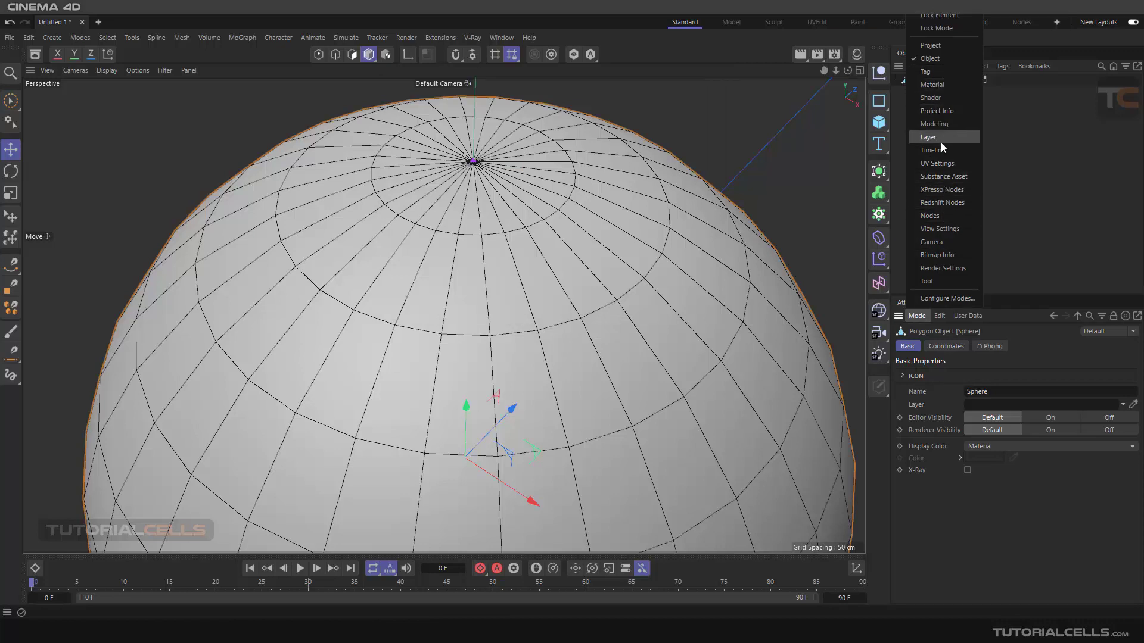
mouse_move(947, 162)
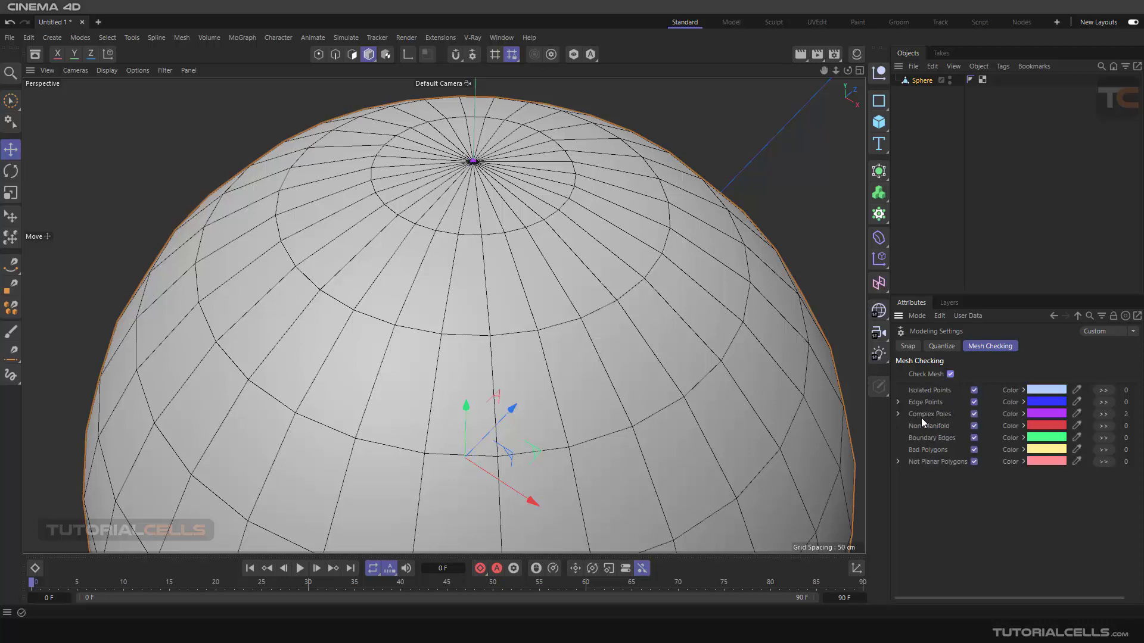
mouse_move(900, 422)
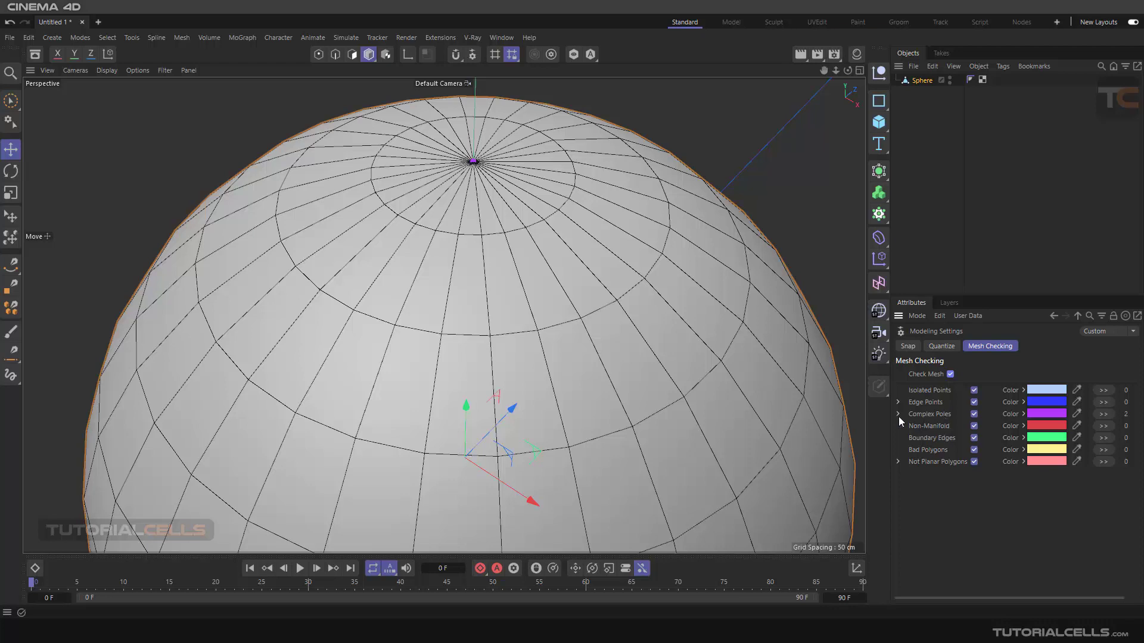
Step: Inspect the Complex Poles purple highlight colour in the Color Chooser and close it unchanged
left_click(898, 414)
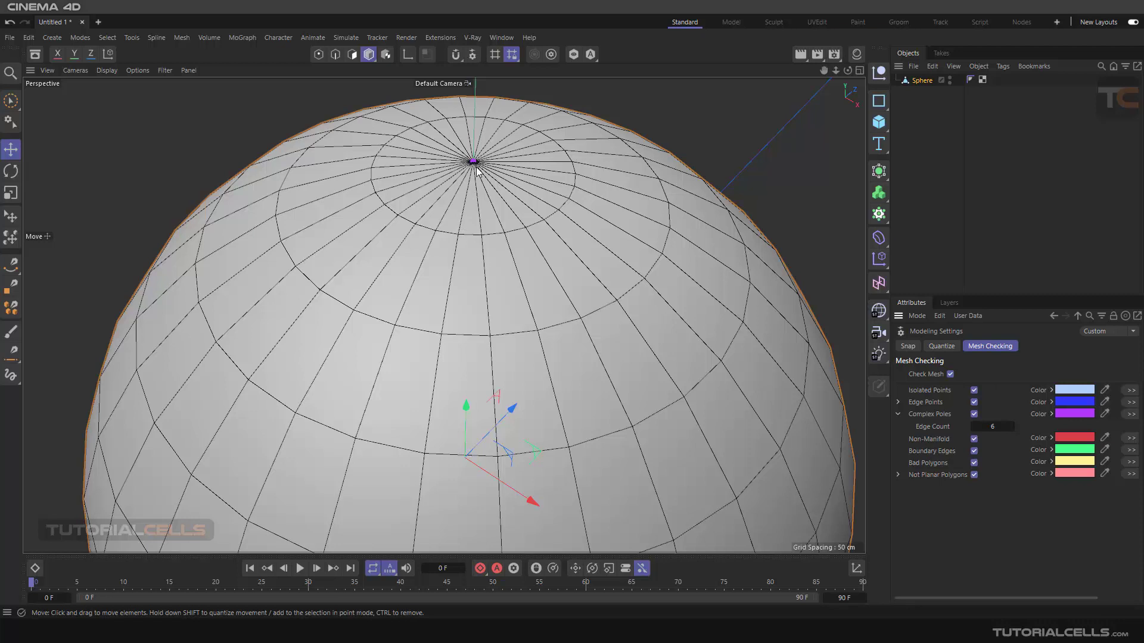
mouse_move(941, 426)
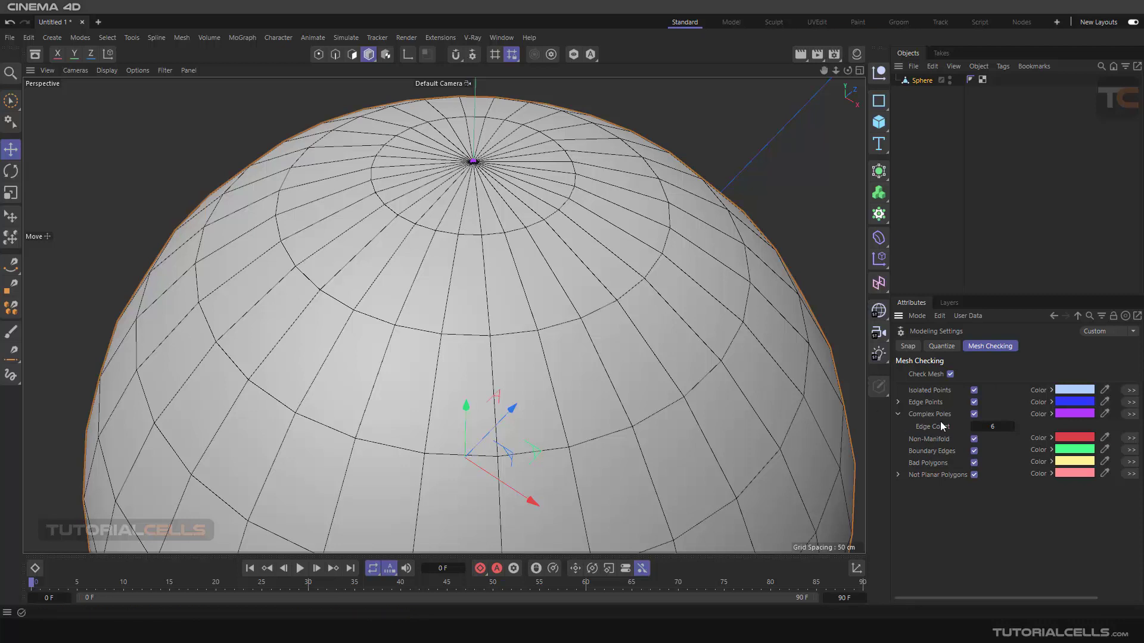
mouse_move(516, 162)
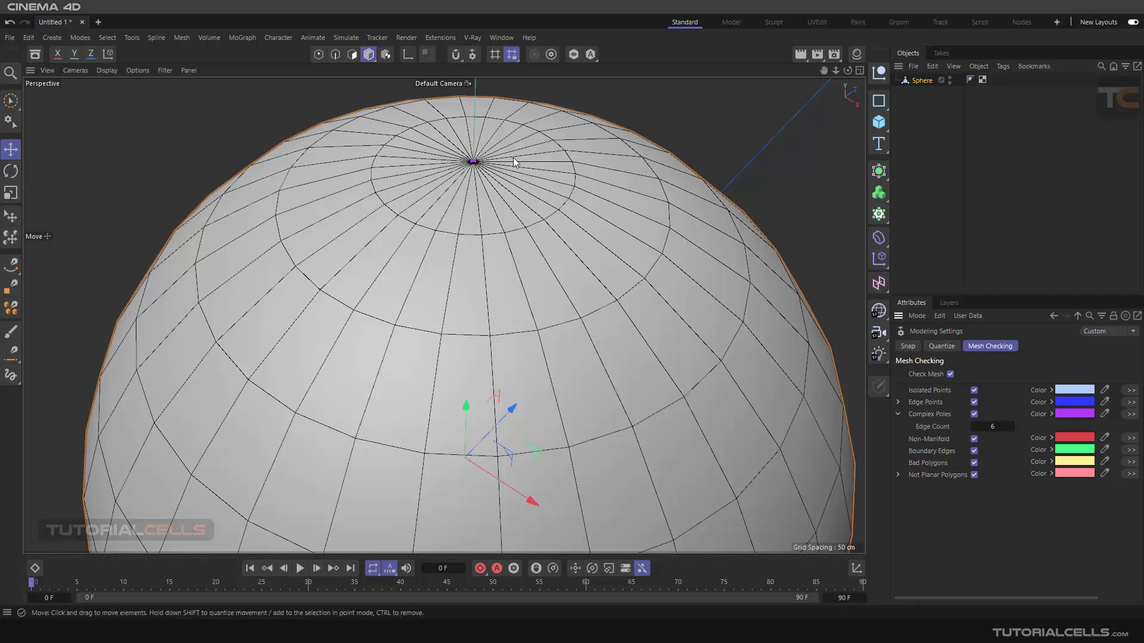
mouse_move(472, 162)
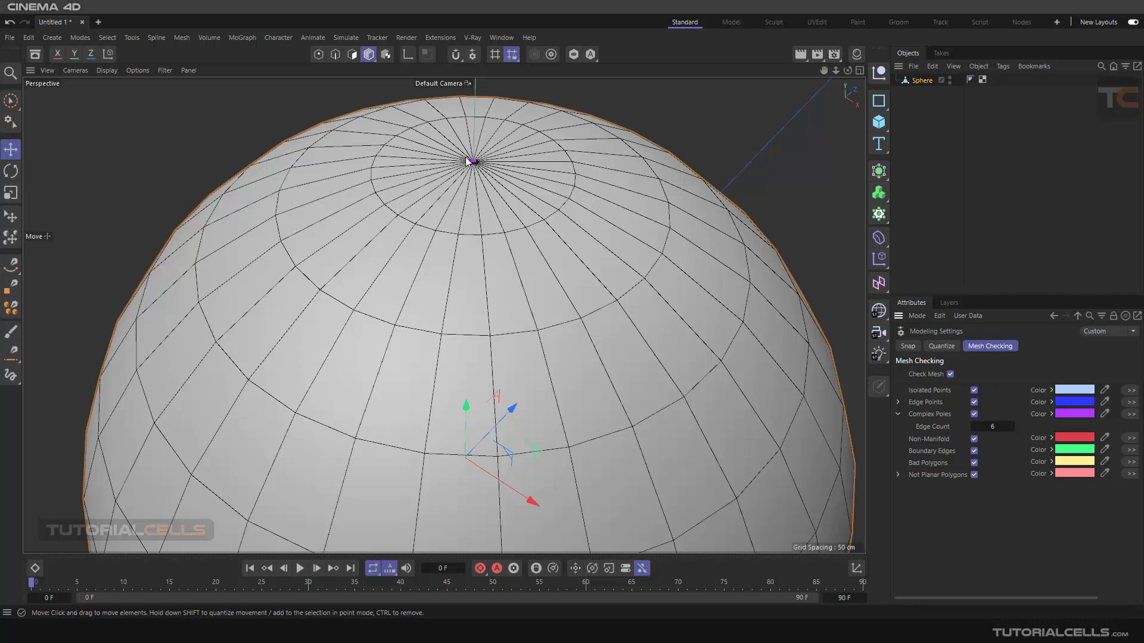
mouse_move(474, 166)
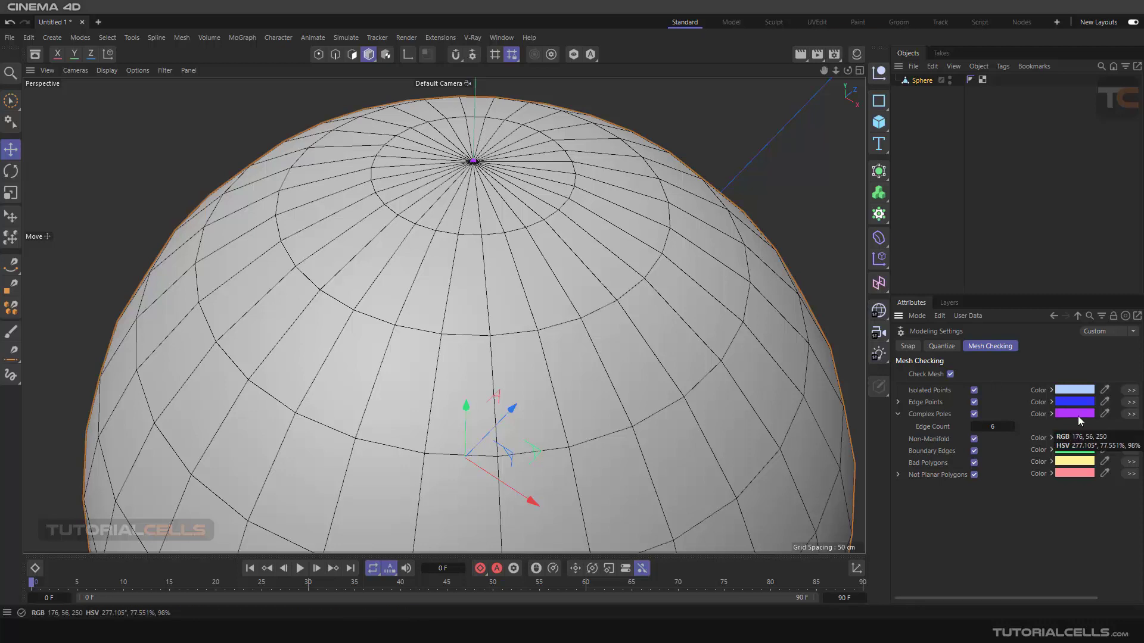
left_click(1074, 414)
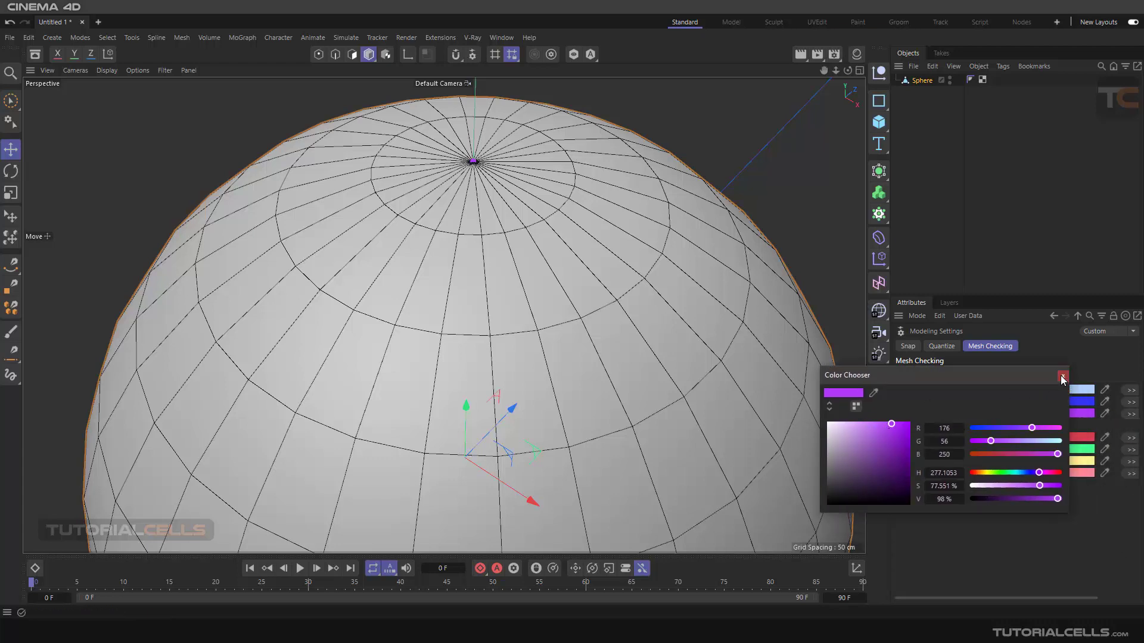
left_click(1063, 376)
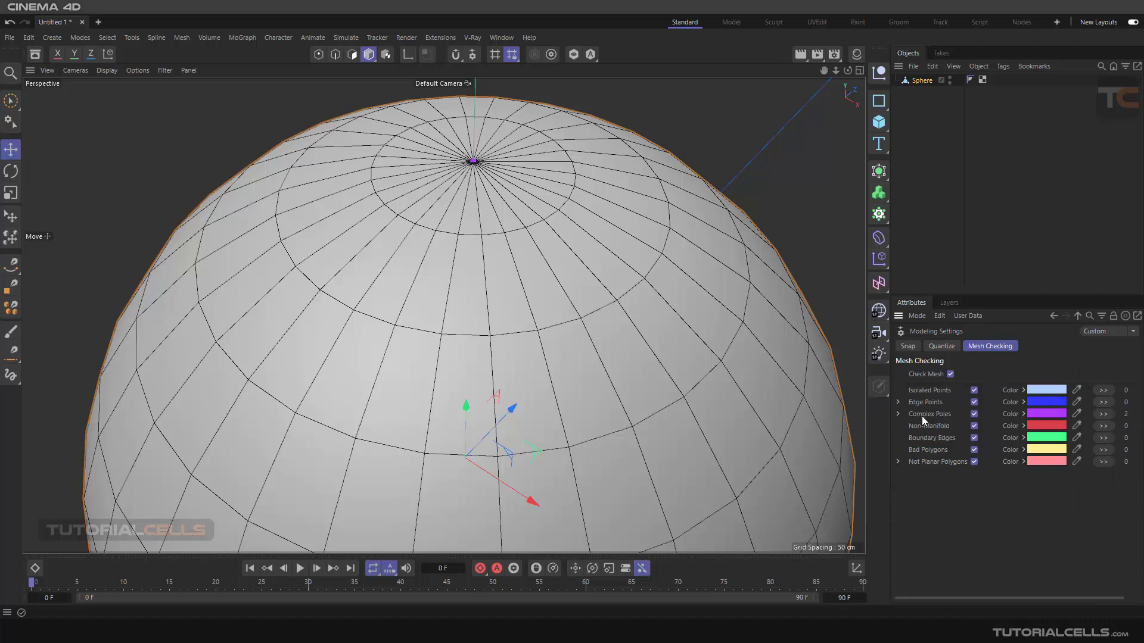
mouse_move(924, 390)
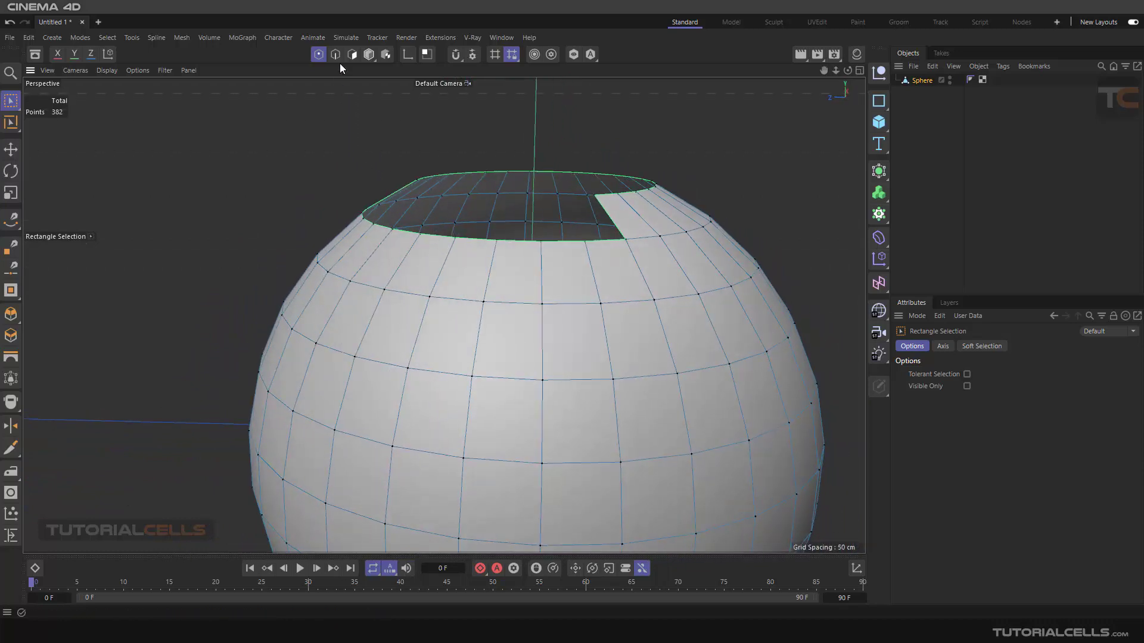
Step: Switch to point mode and open the Attributes mode list to view boundary edge counts
left_click(317, 54)
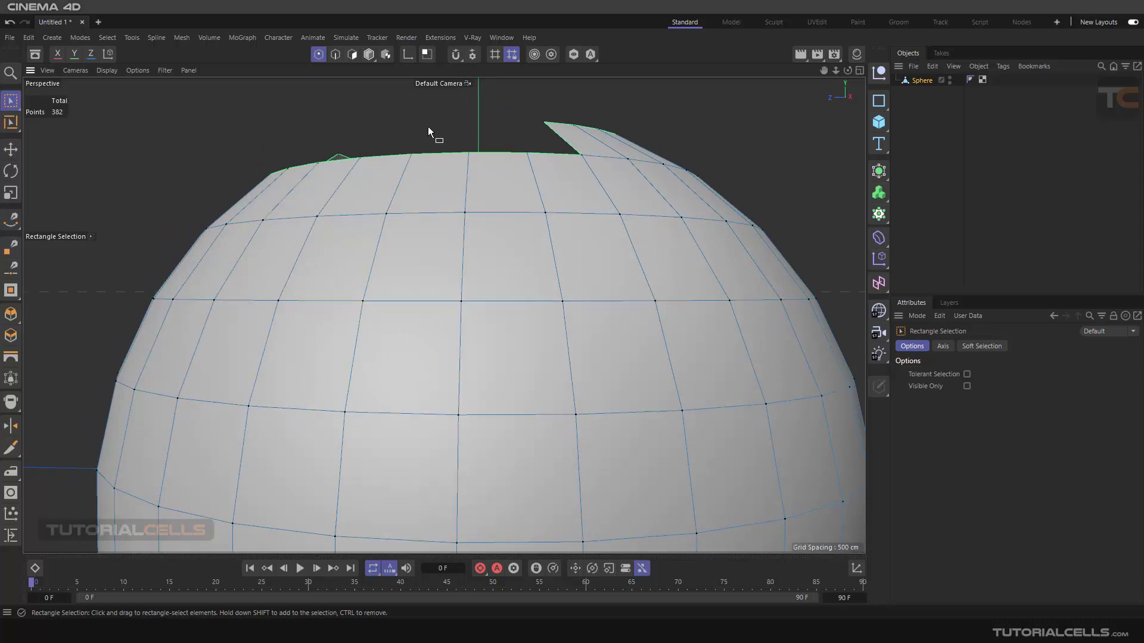
mouse_move(452, 138)
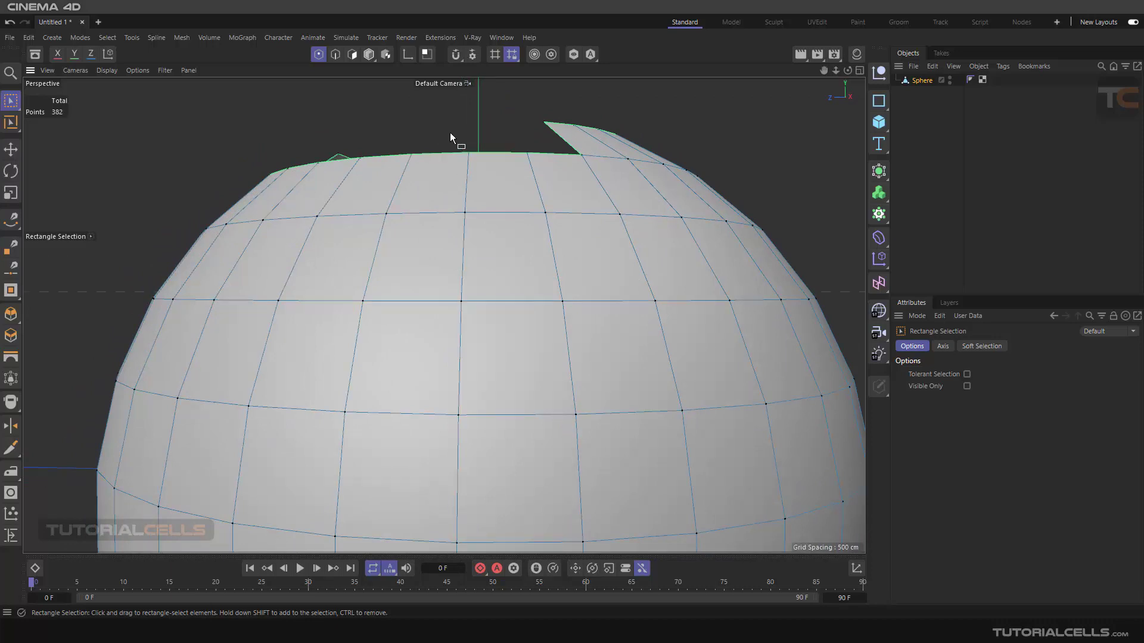
left_click(917, 316)
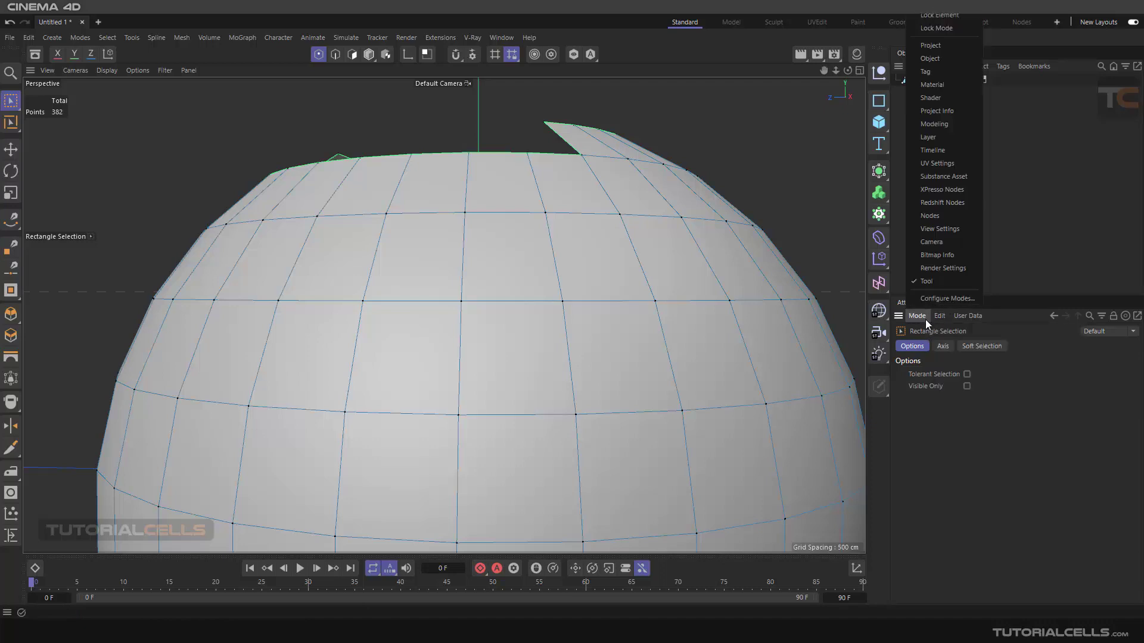
mouse_move(935, 53)
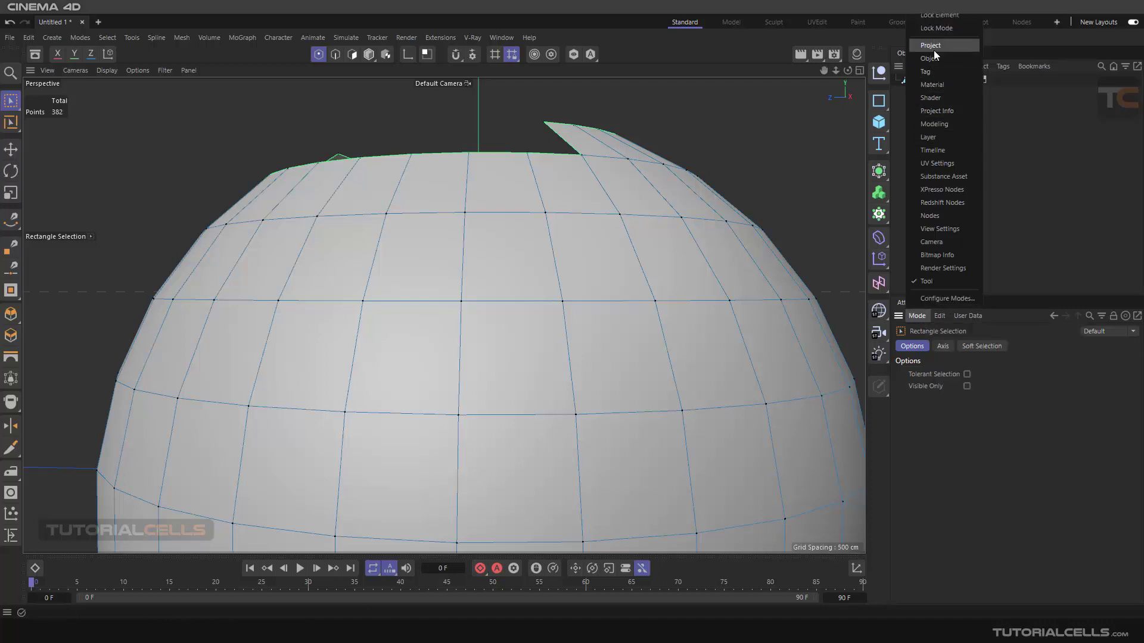
mouse_move(947, 149)
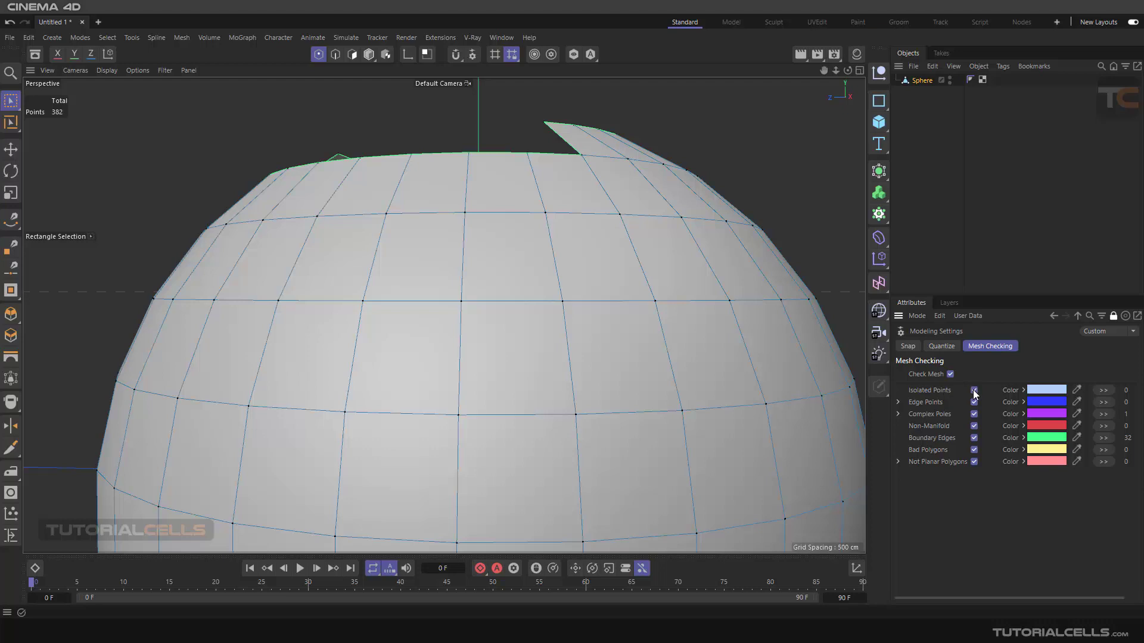
mouse_move(457, 117)
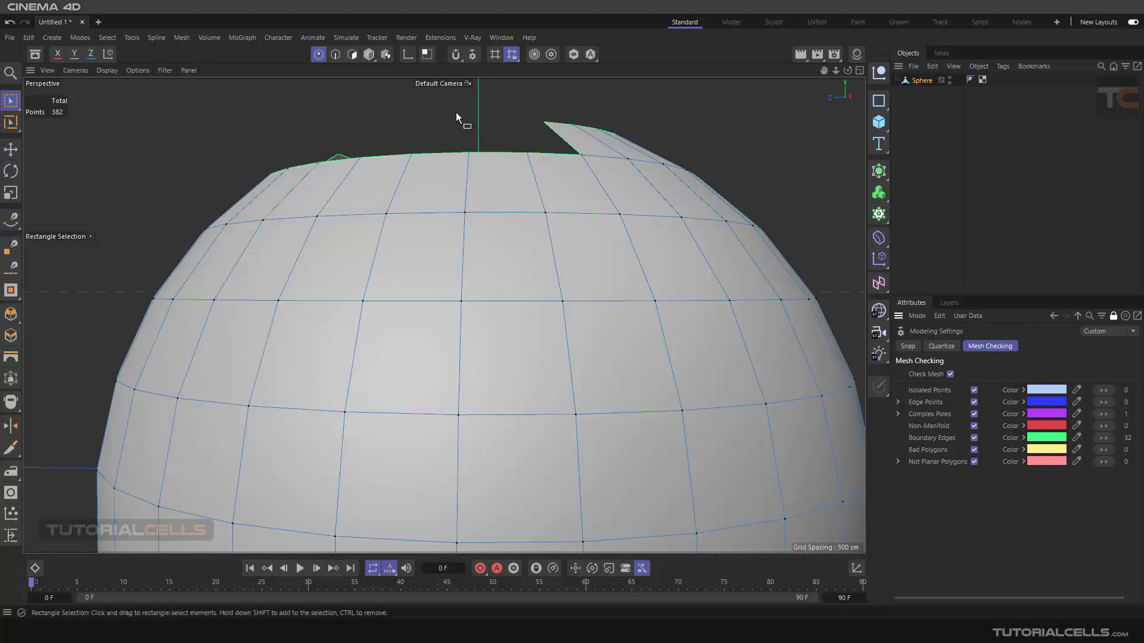
mouse_move(462, 132)
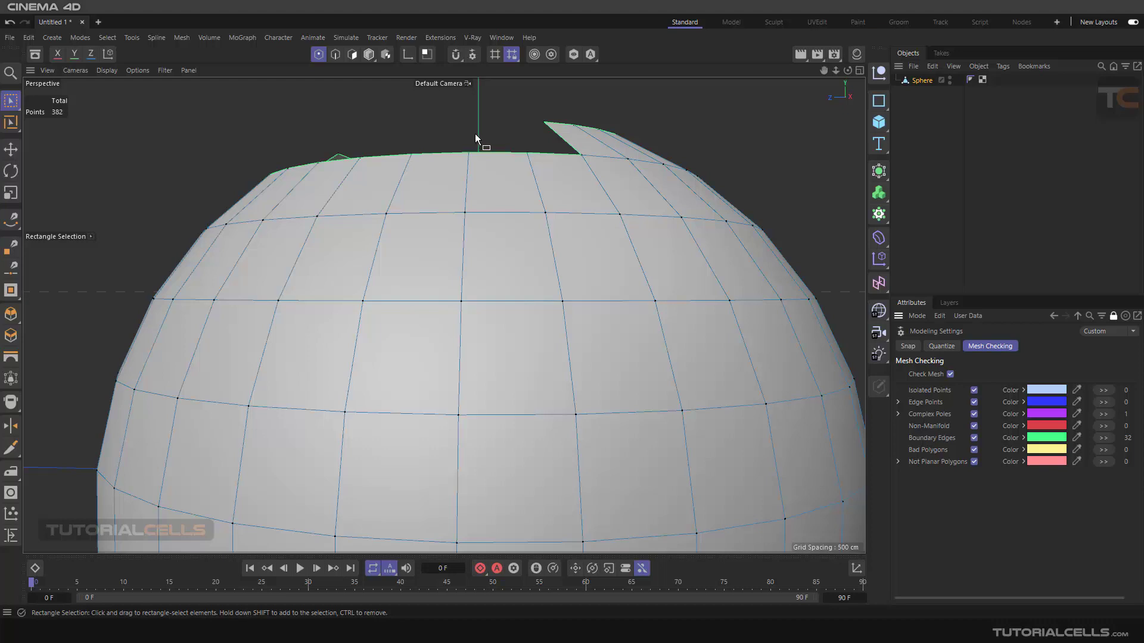
mouse_move(934, 400)
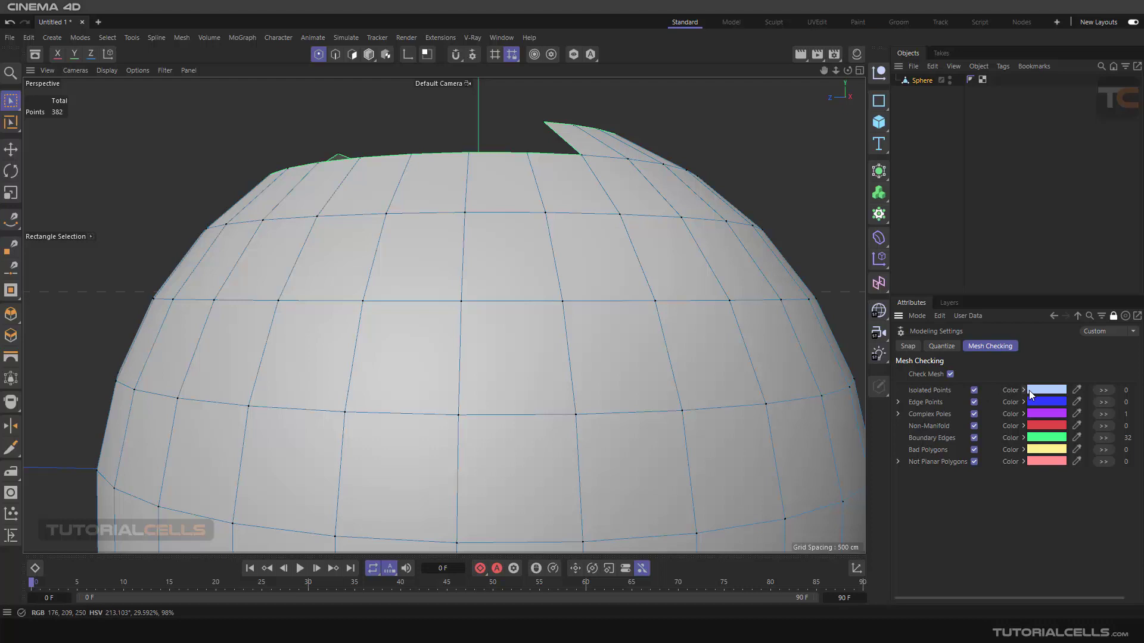
mouse_move(910, 454)
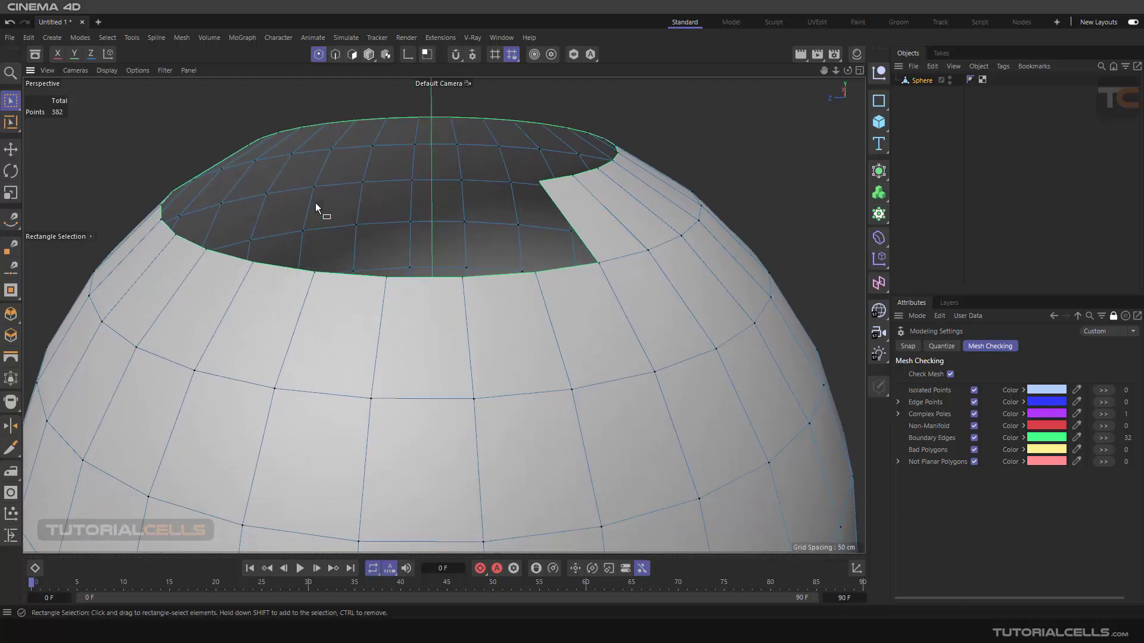
Step: Add new points on the sphere's ring edges, then toggle mesh checking off and on
left_click(181, 37)
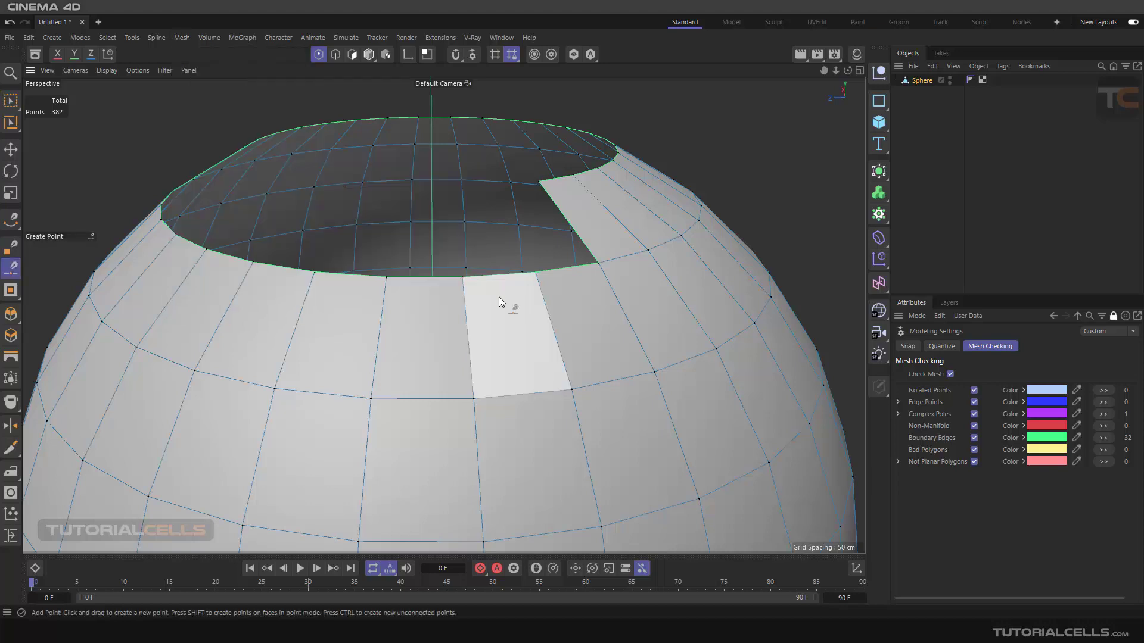
left_click(466, 349)
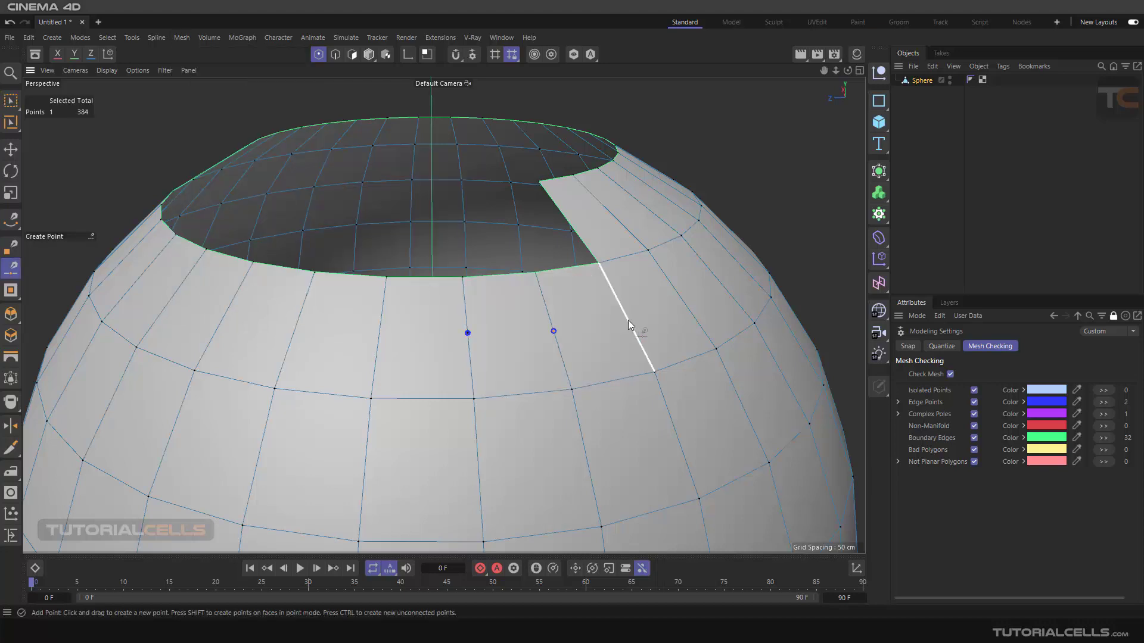
left_click(628, 318)
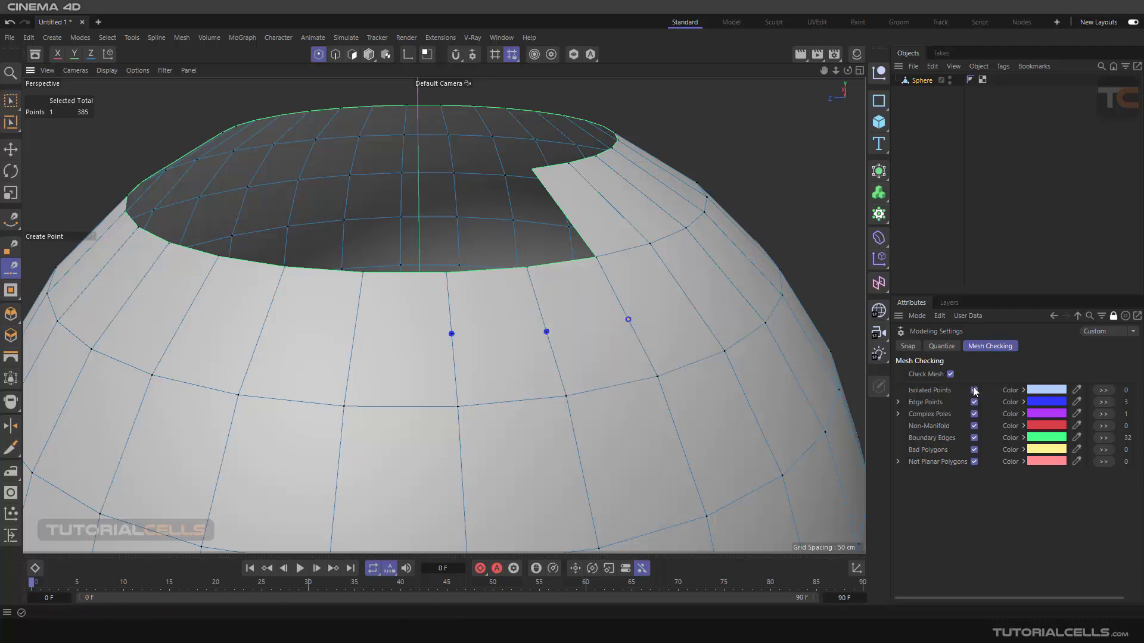
left_click(950, 374)
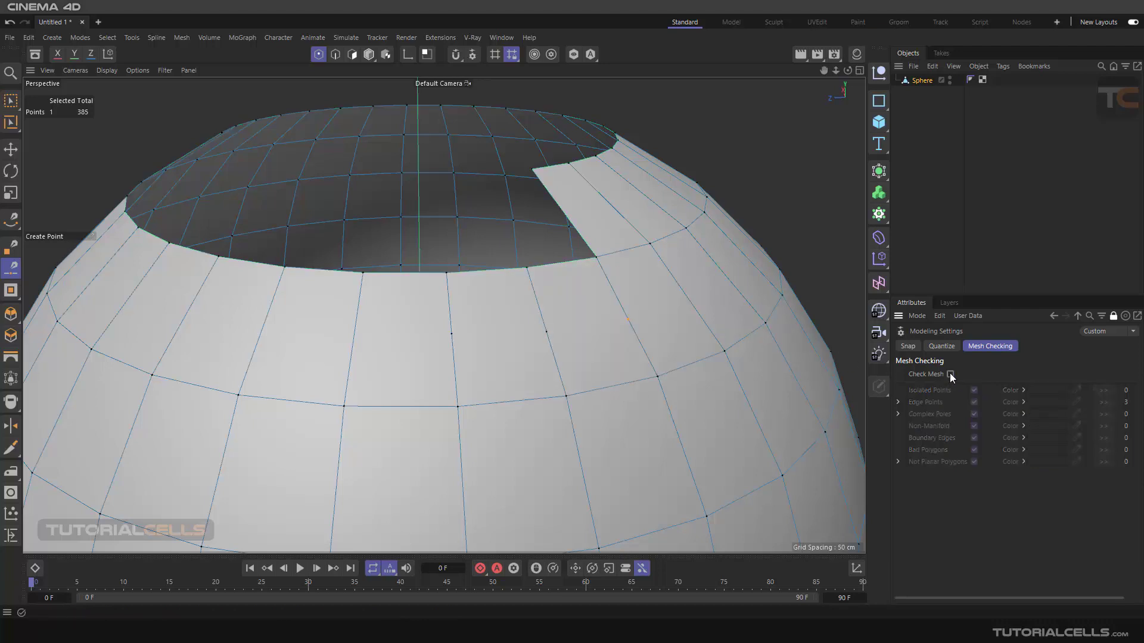
left_click(949, 374)
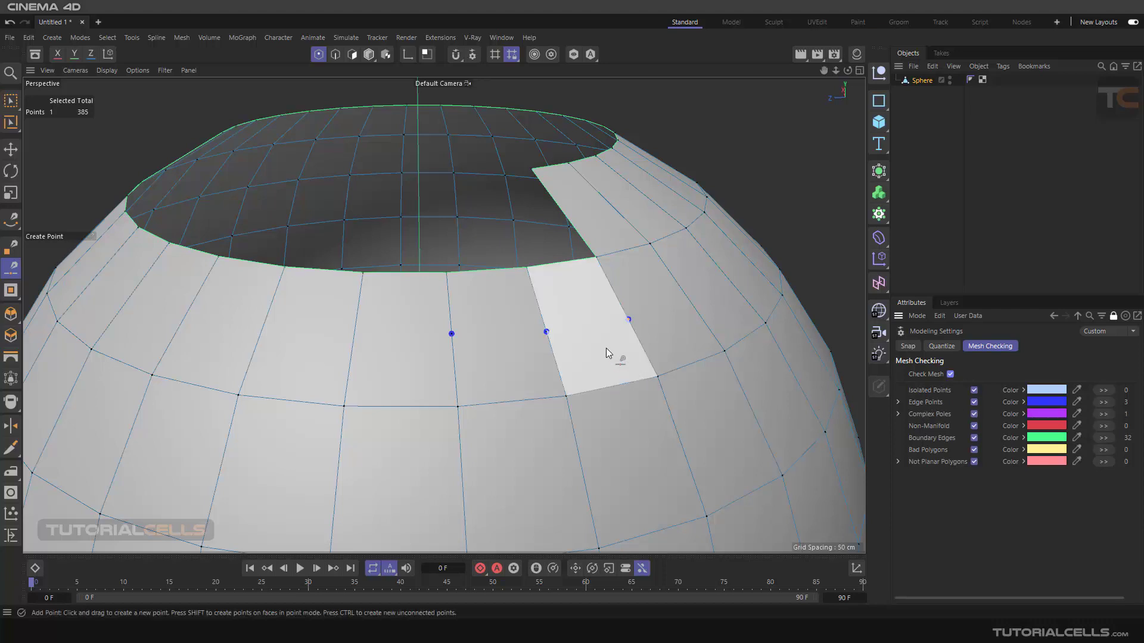
mouse_move(582, 369)
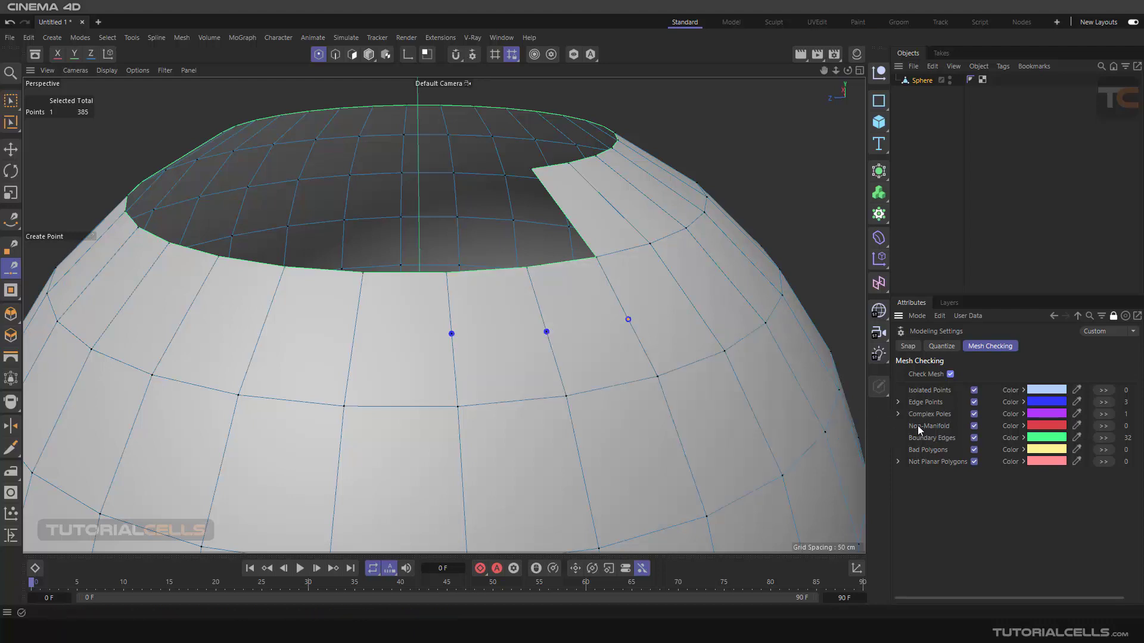
mouse_move(925, 433)
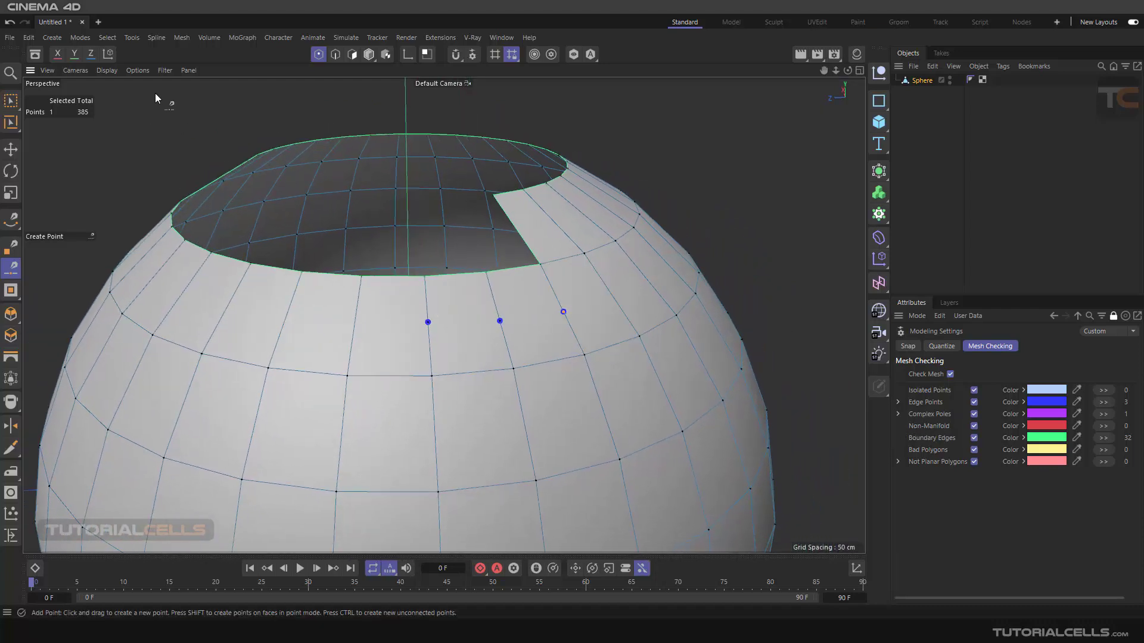
Step: In Edge mode, extrude a sphere edge into a flap and select its attaching edge
left_click(335, 54)
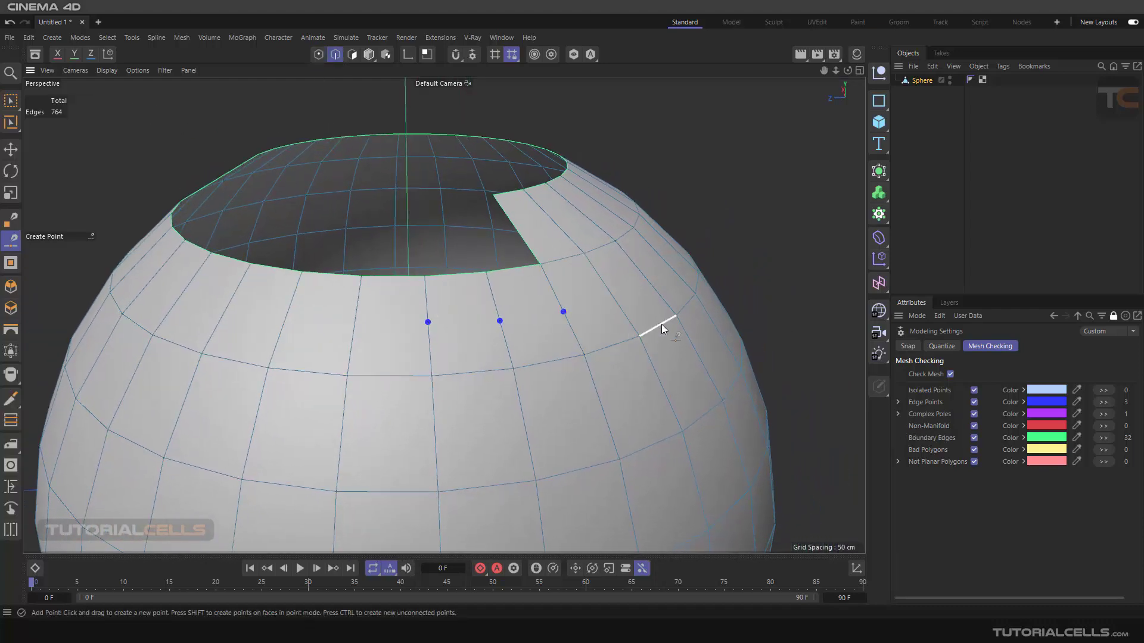
left_click(516, 271)
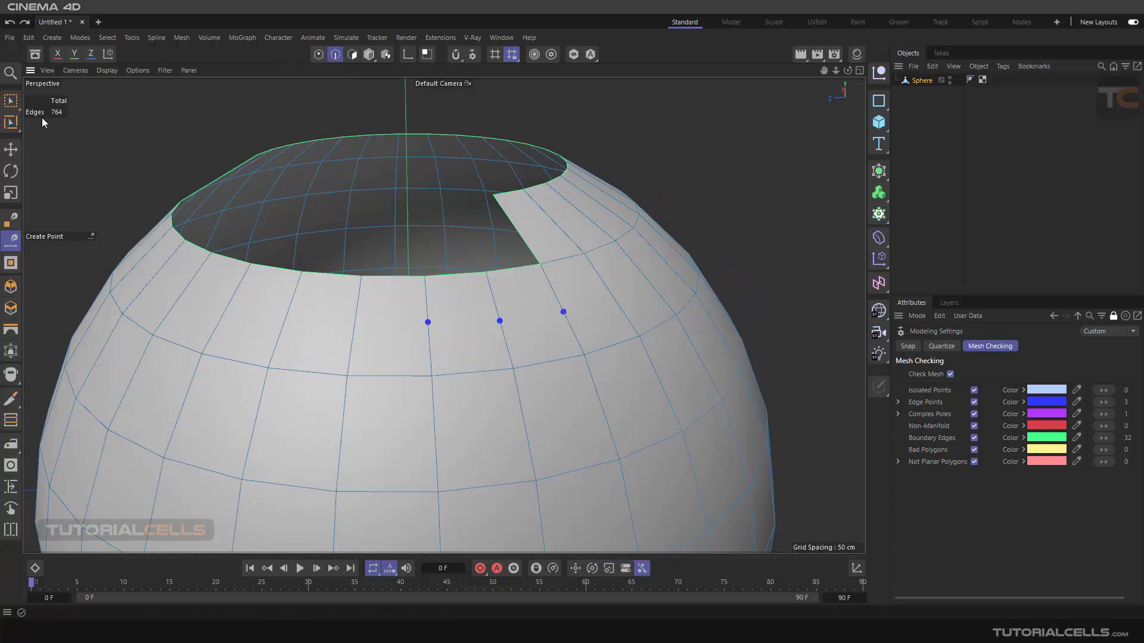
mouse_move(99, 161)
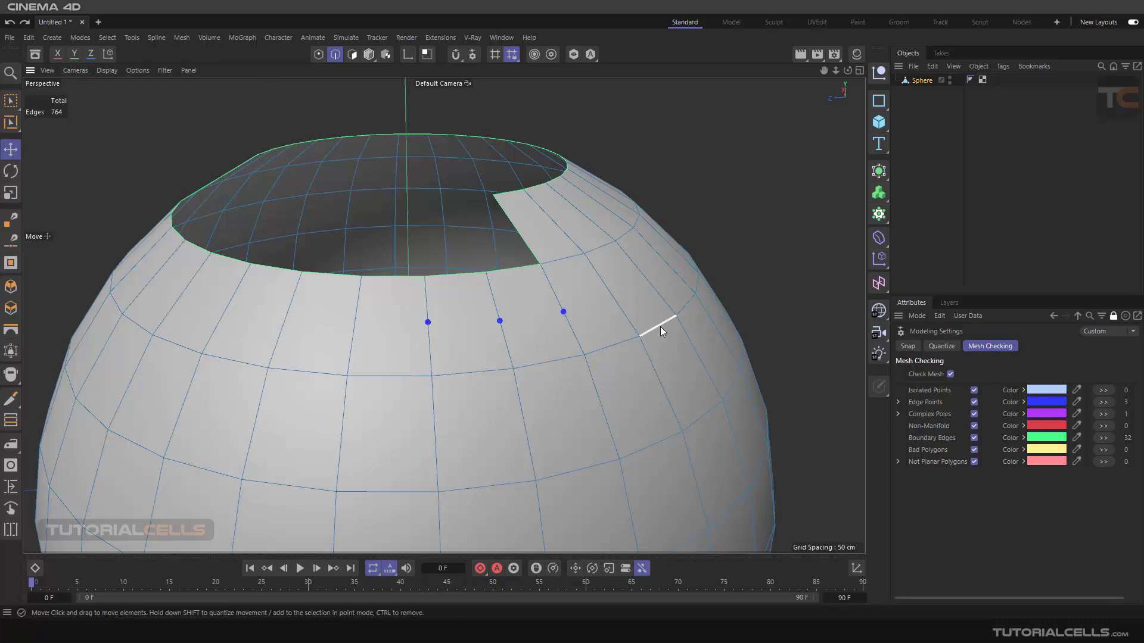
left_click_drag(660, 331, 737, 283)
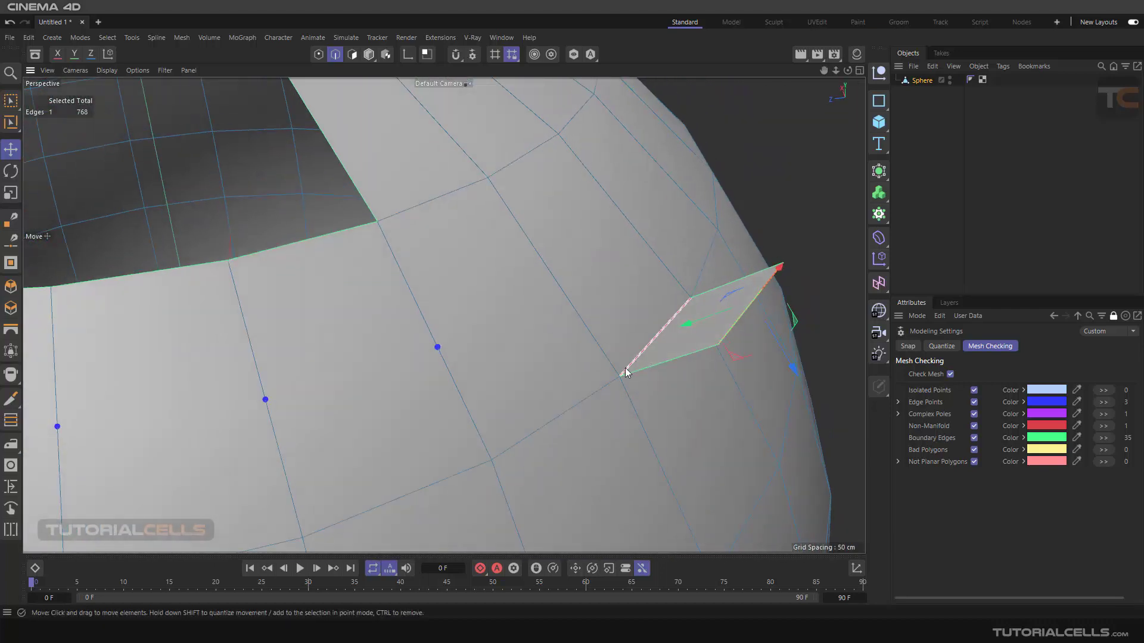
left_click_drag(626, 371, 677, 321)
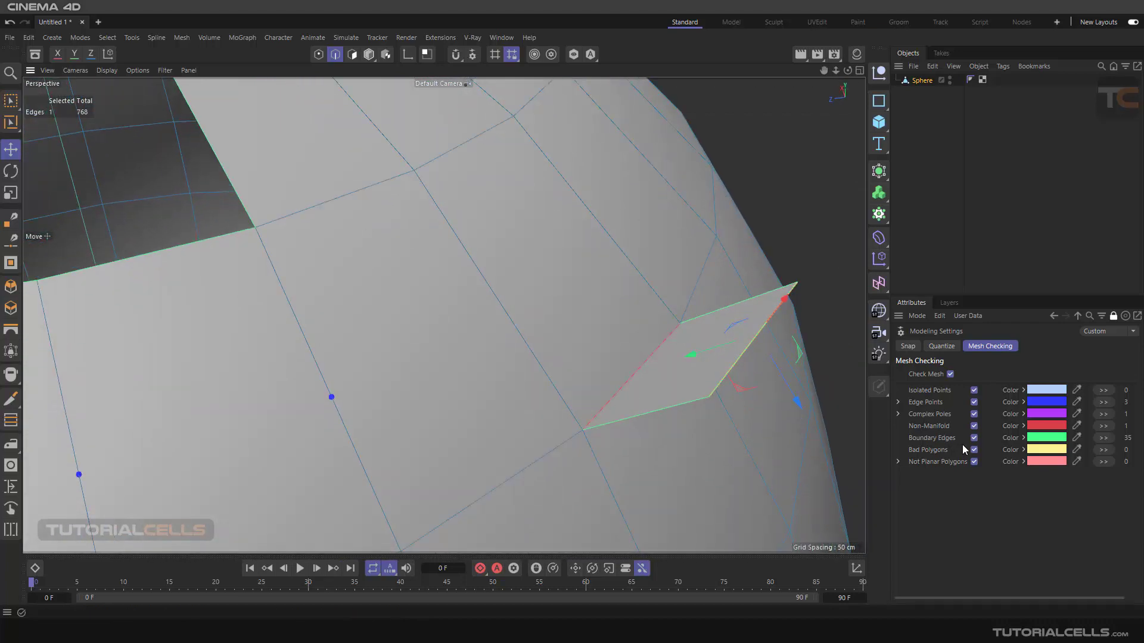
left_click(974, 426)
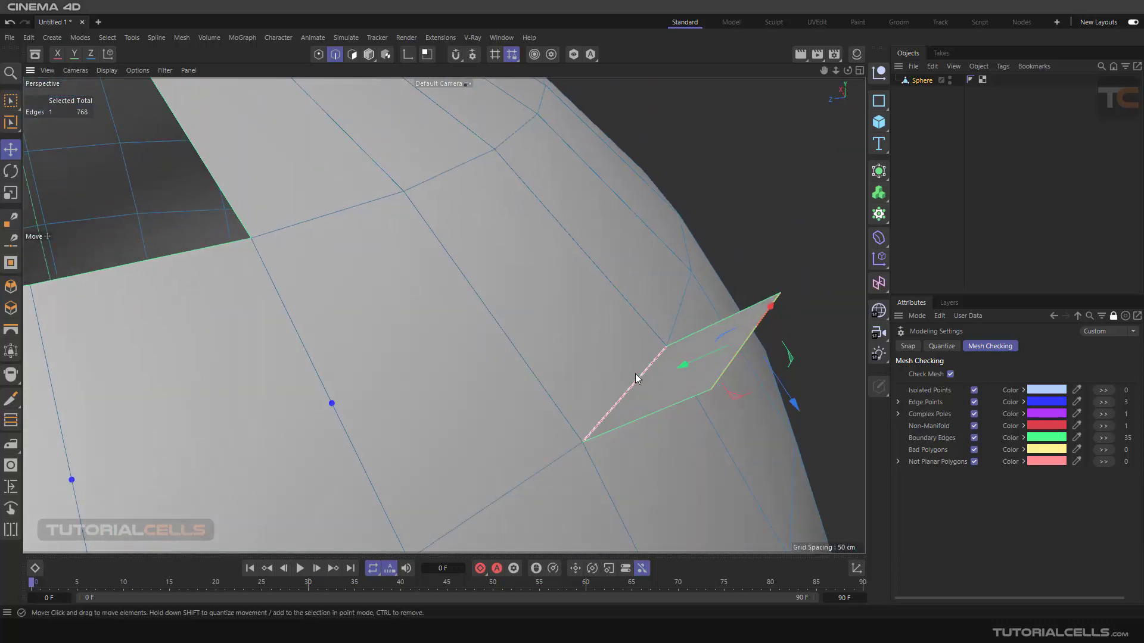
mouse_move(650, 380)
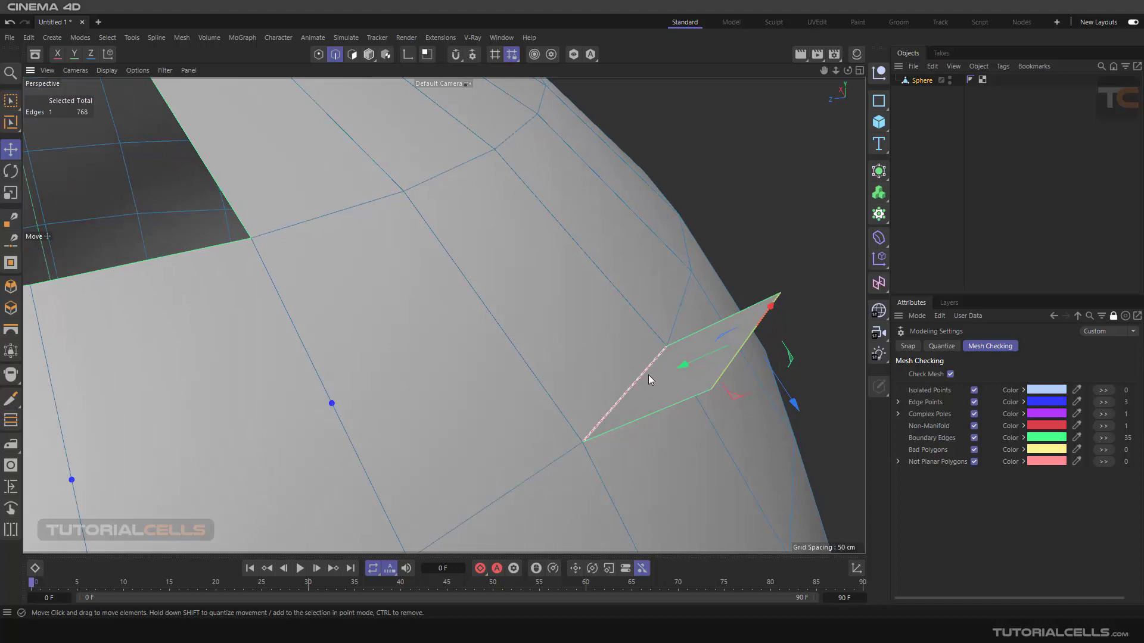
mouse_move(647, 383)
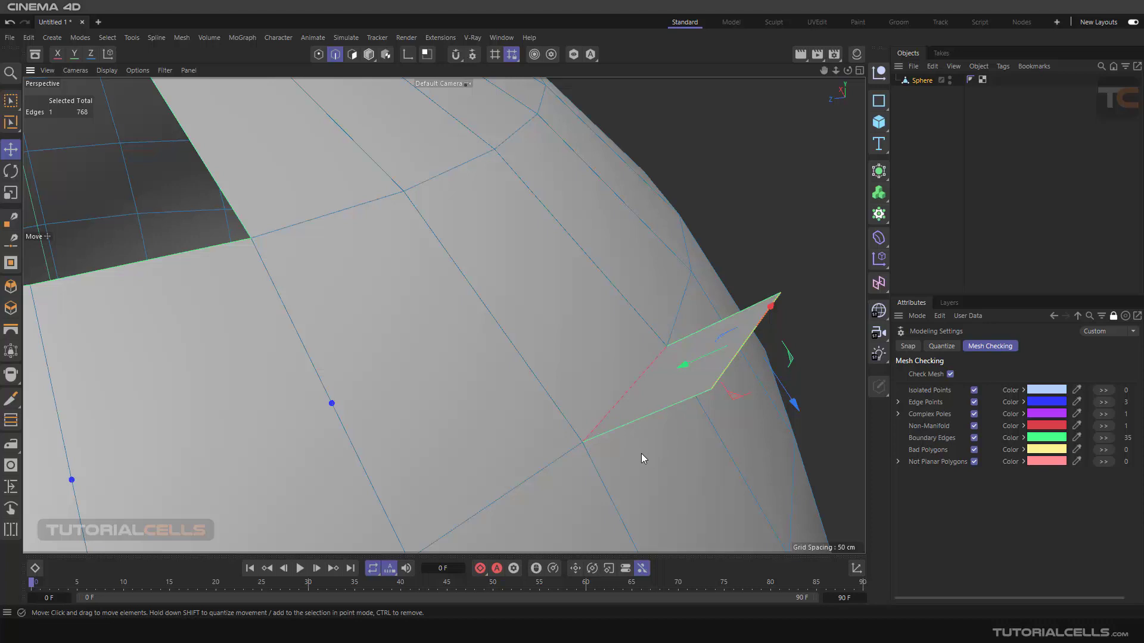
mouse_move(755, 487)
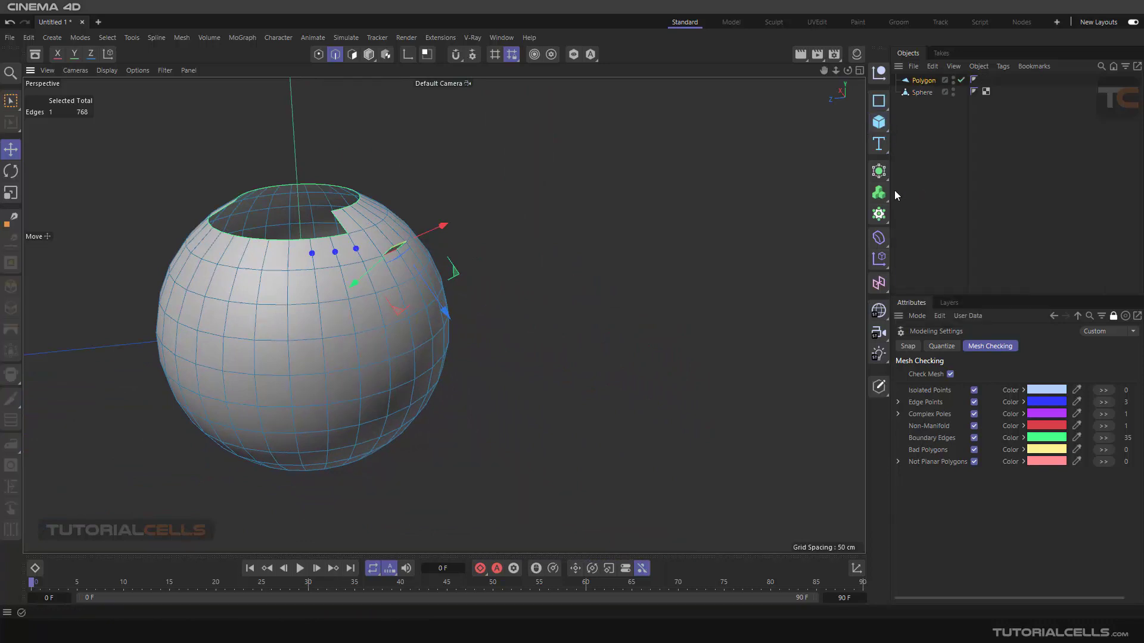
Step: Switch to Points mode and select a corner point of the new quad polygon
left_click(333, 54)
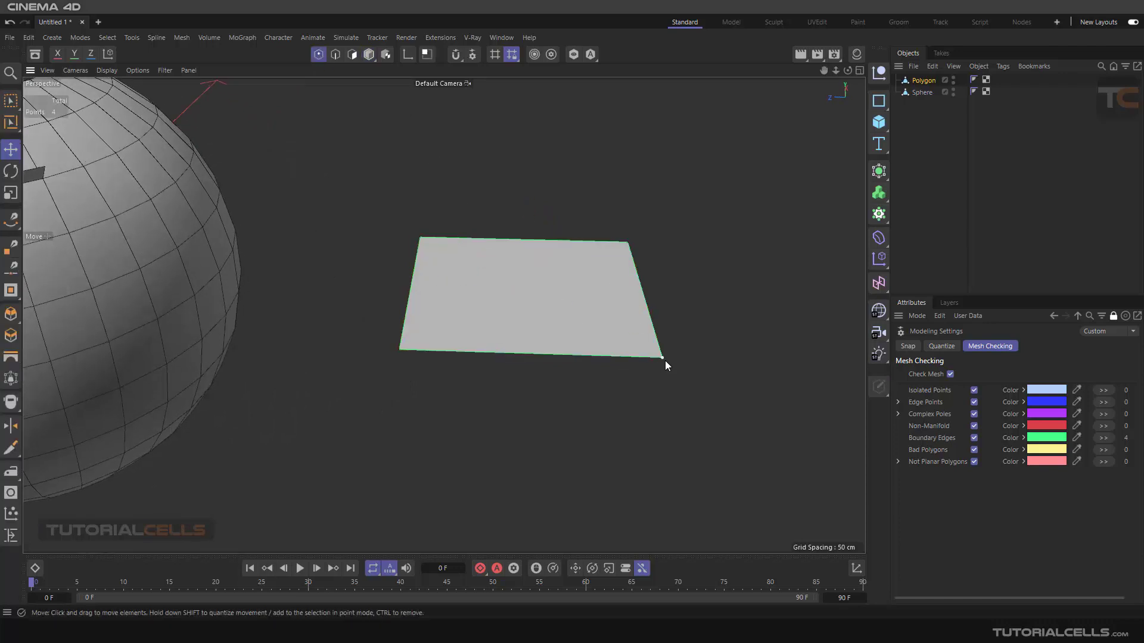
left_click(663, 359)
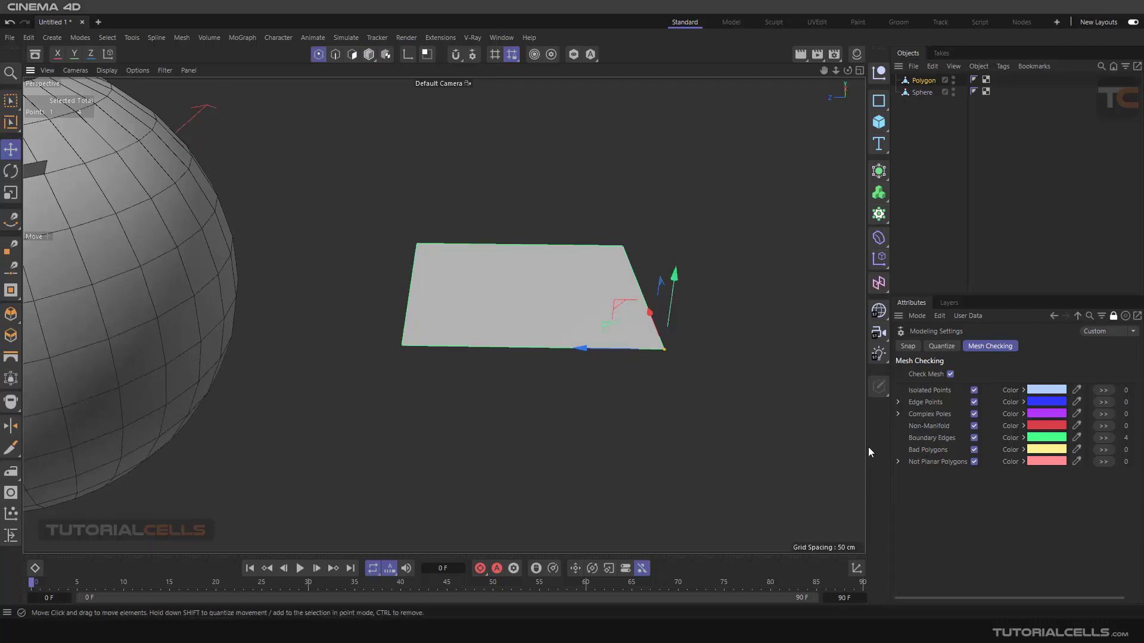
left_click(898, 461)
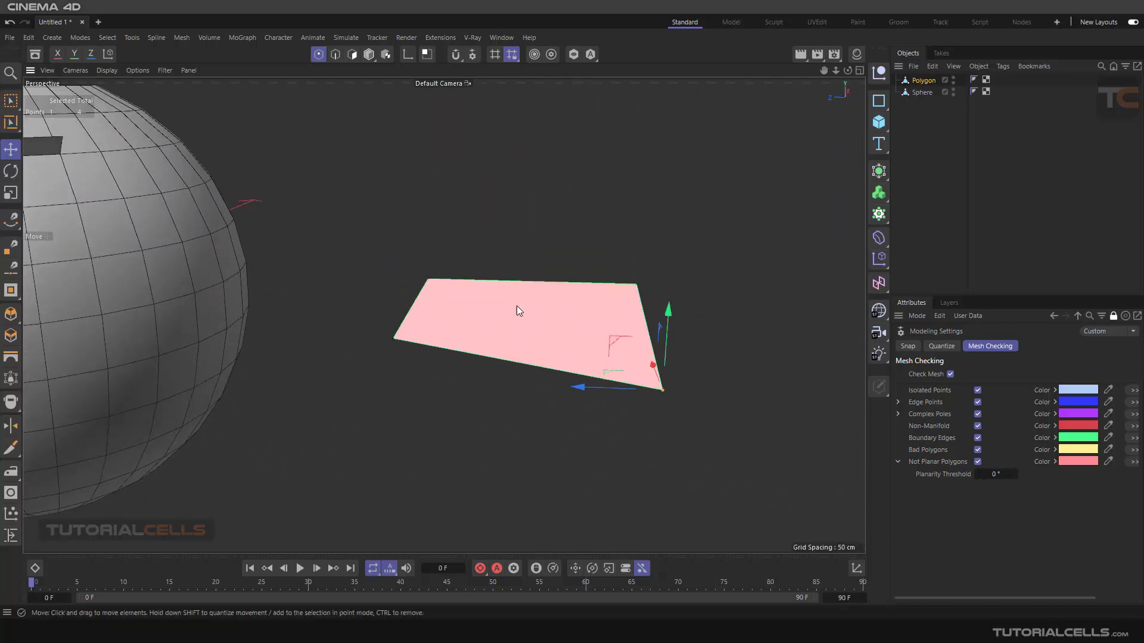
mouse_move(551, 348)
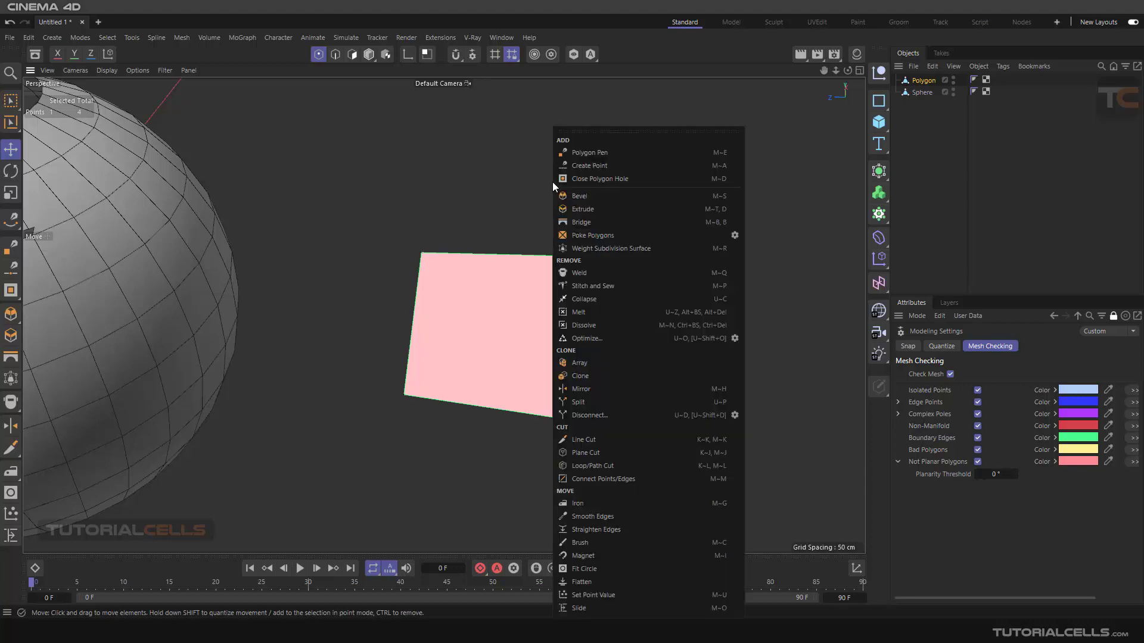
mouse_move(543, 194)
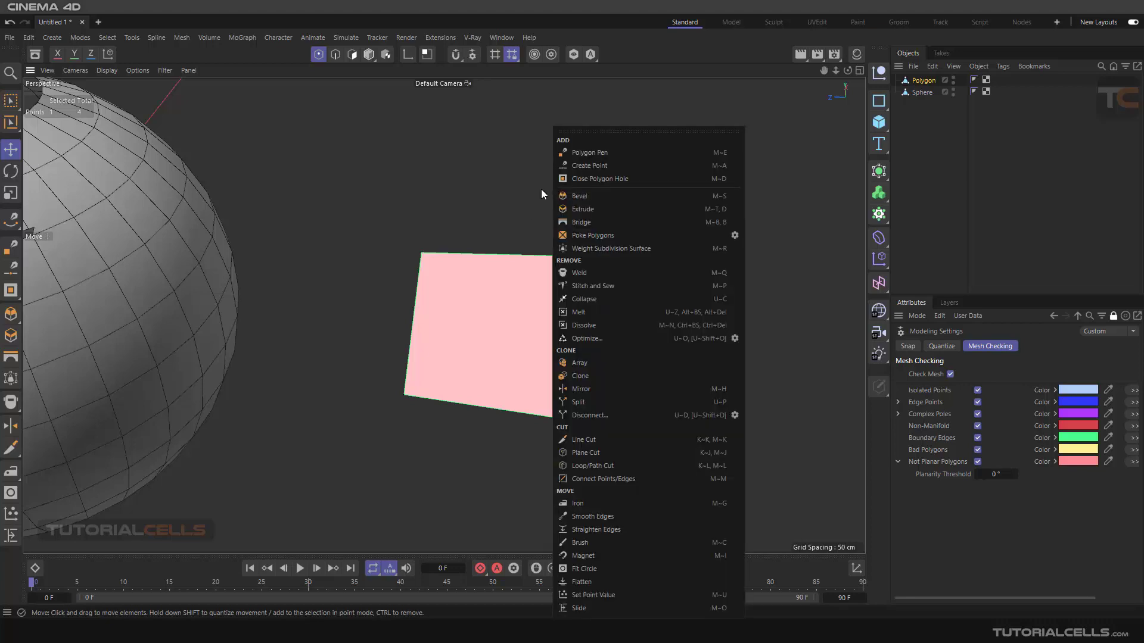
Step: Adjust the quad's corner point so the polygon is flagged non-planar
left_click(584, 440)
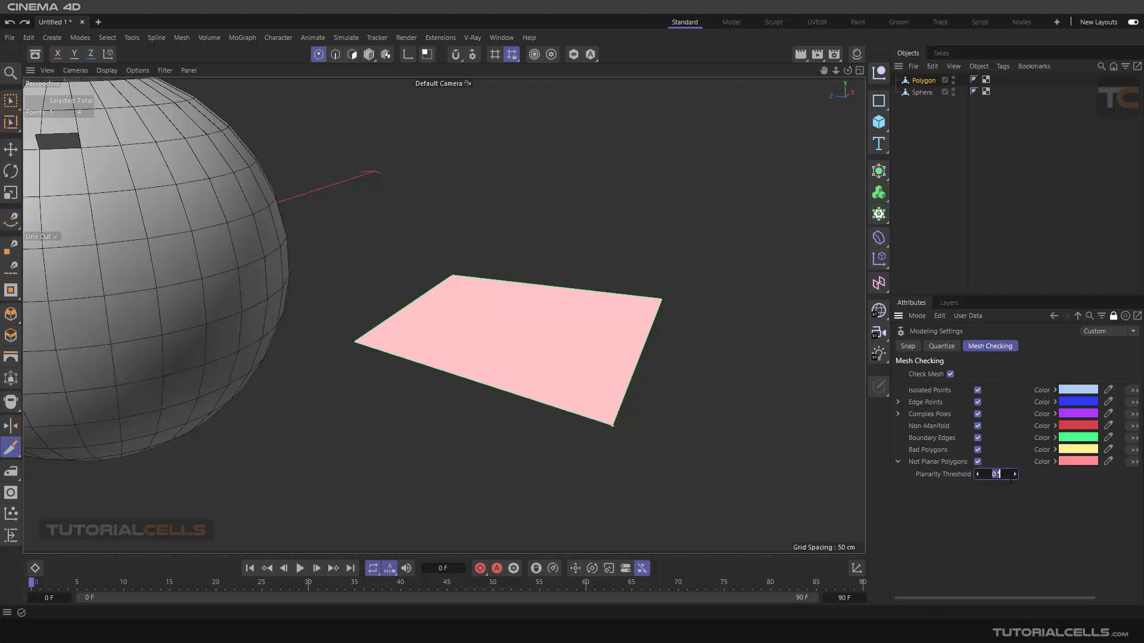
Step: Enter 10 for the planarity threshold and switch to moving the quad's corner points
type("10")
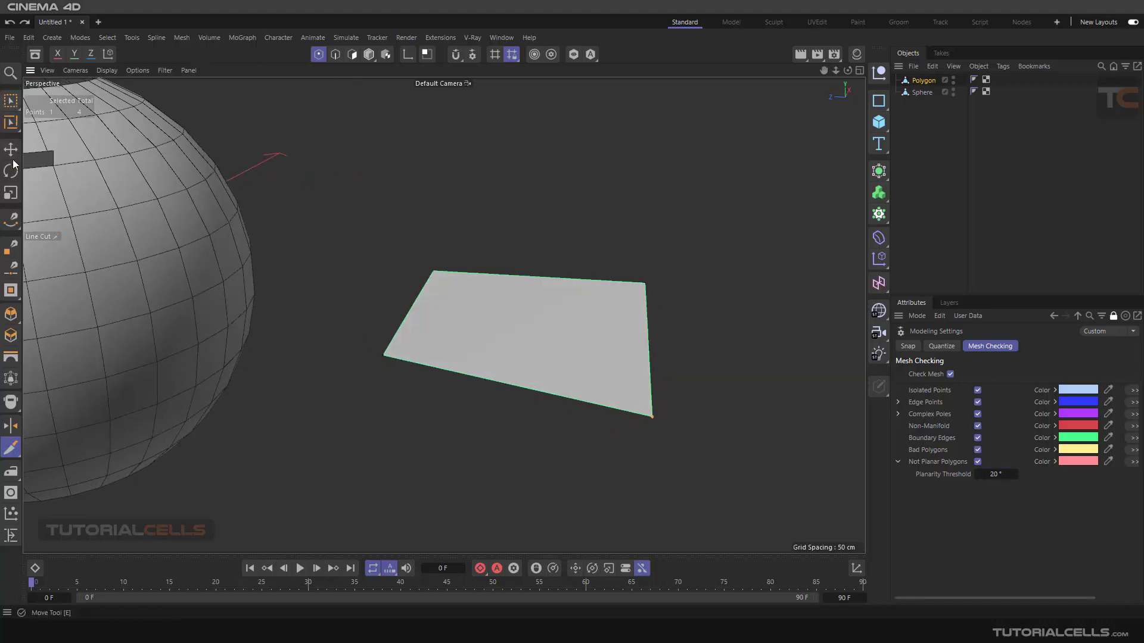
left_click(10, 147)
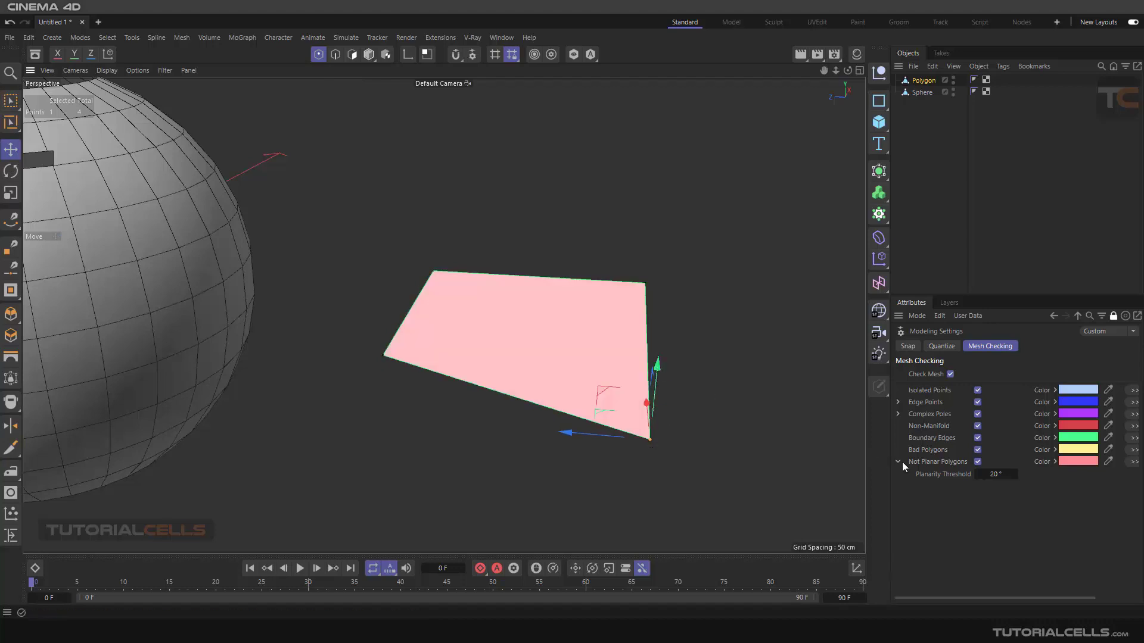
mouse_move(934, 495)
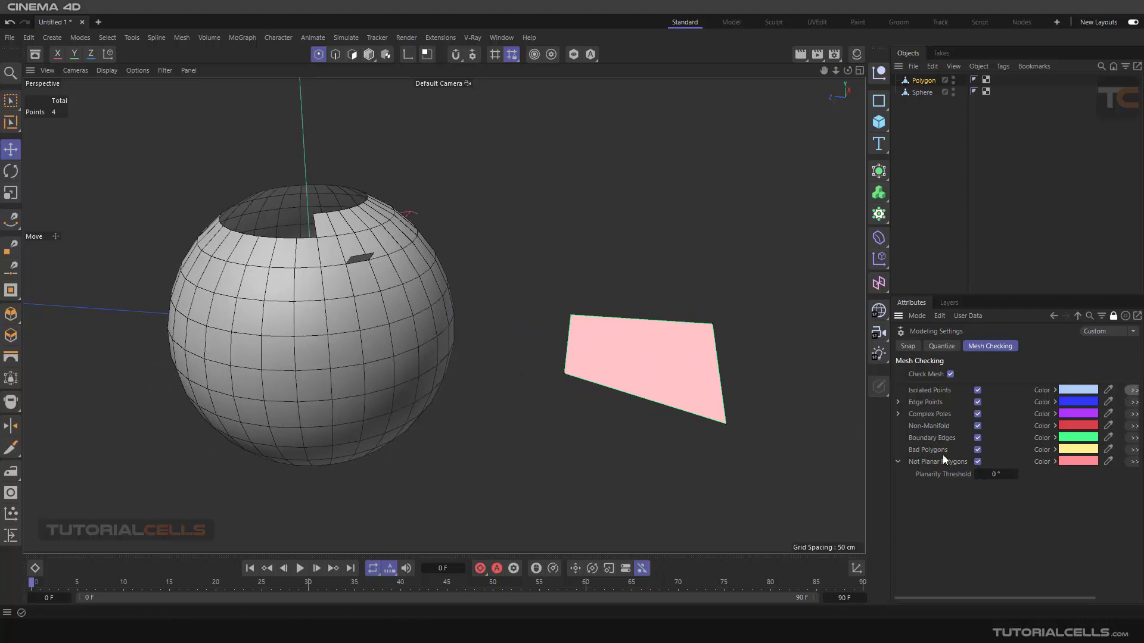
mouse_move(868, 449)
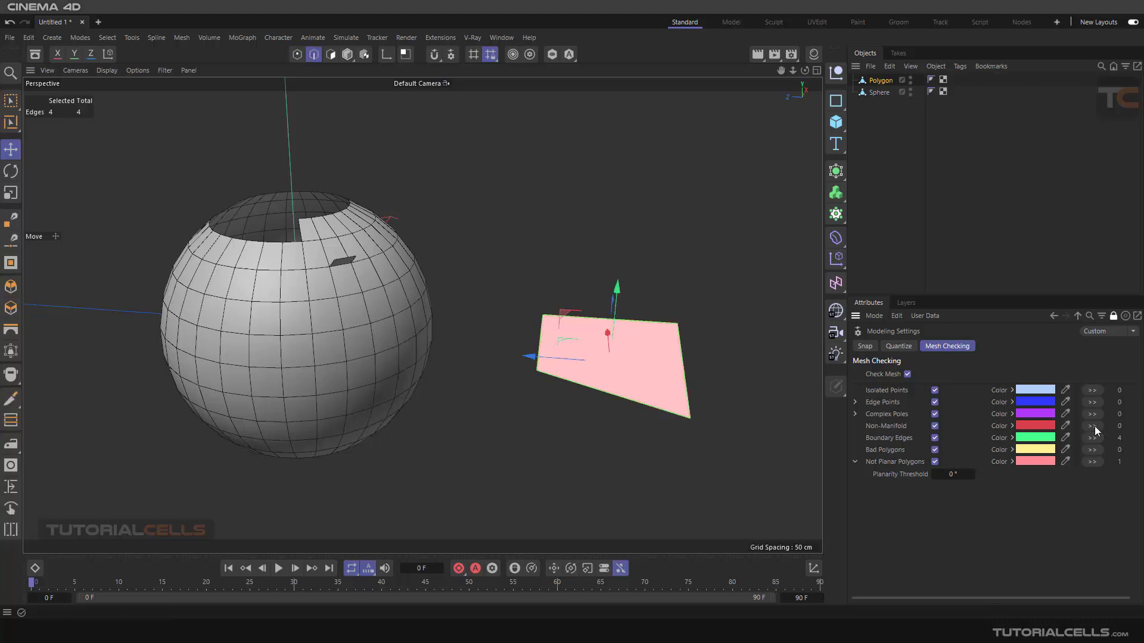
Step: Widen the Attributes panel to show four boundary edges and one non-planar polygon
left_click(297, 54)
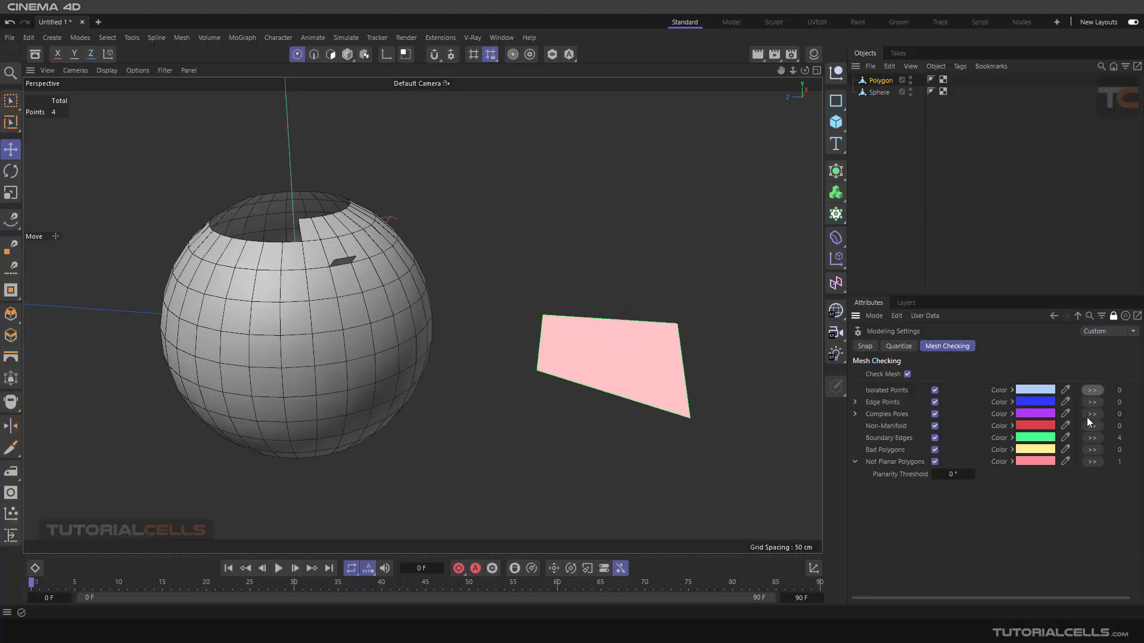
mouse_move(825, 420)
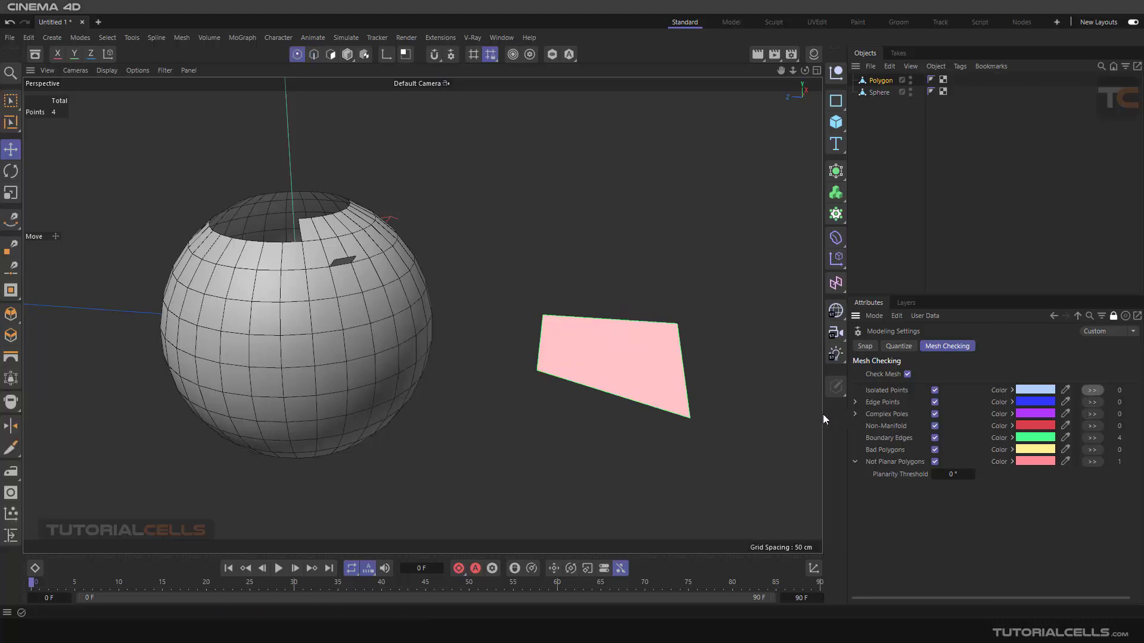